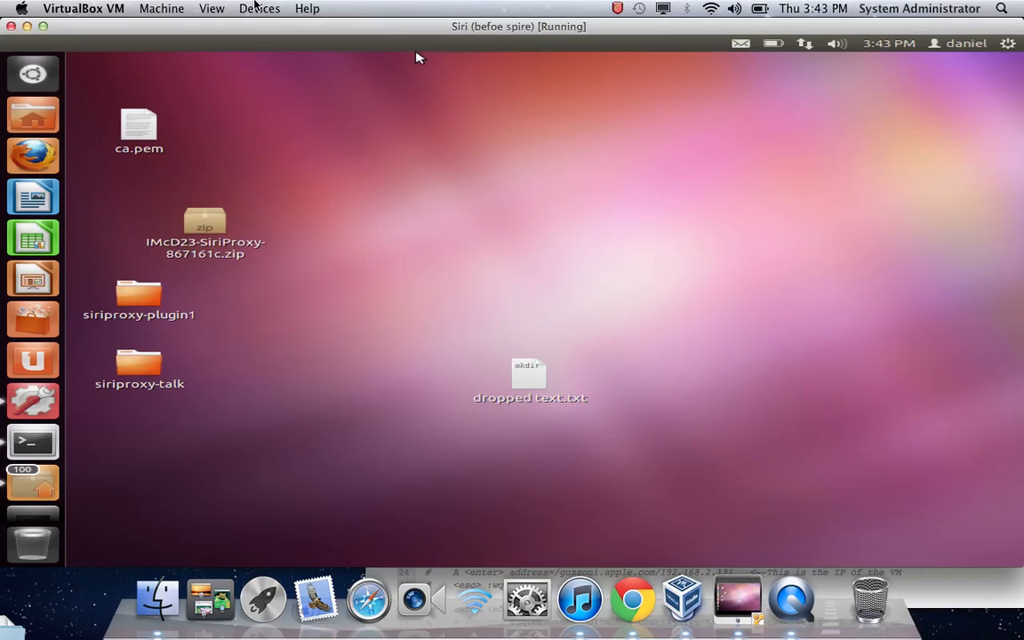
Step: Switch the Ubuntu virtual machine to fullscreen from VirtualBox's View menu
{"action": "left_click", "coordinate": [211, 8]}
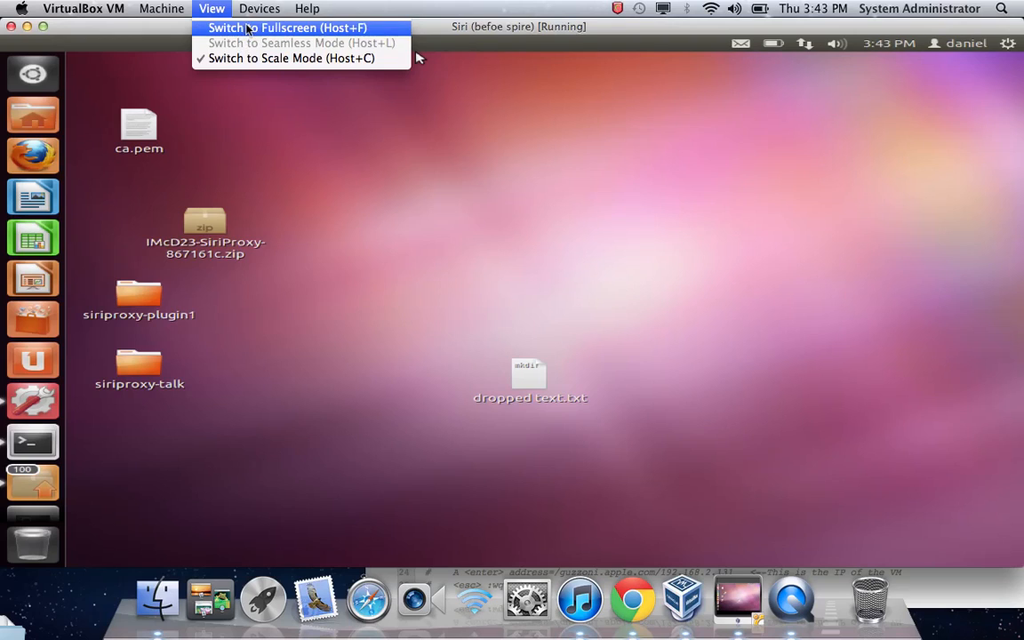
{"action": "left_click", "coordinate": [285, 28]}
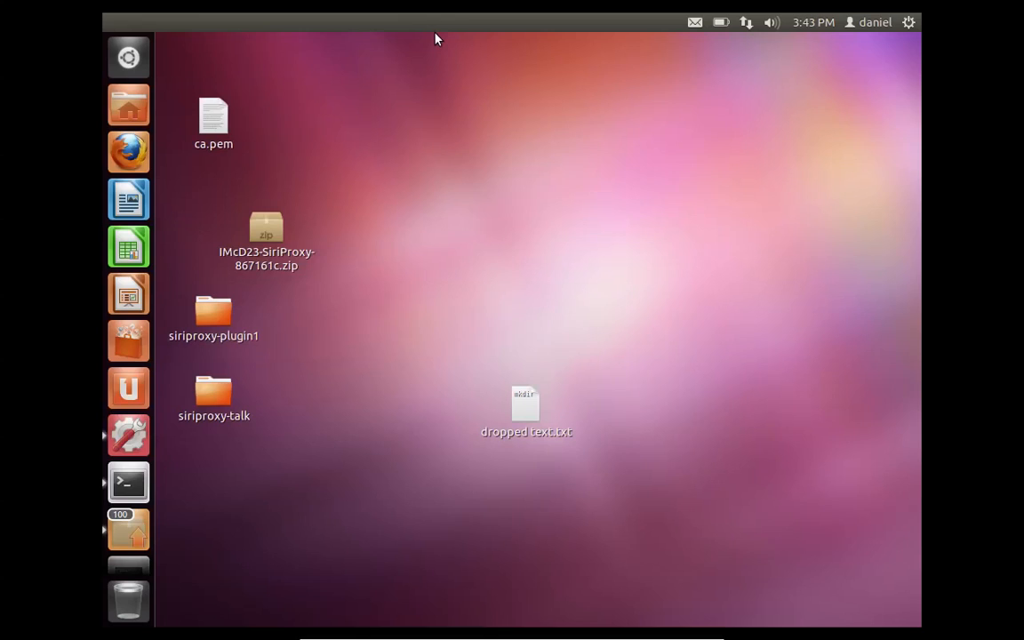
{"action": "mouse_move", "coordinate": [247, 29]}
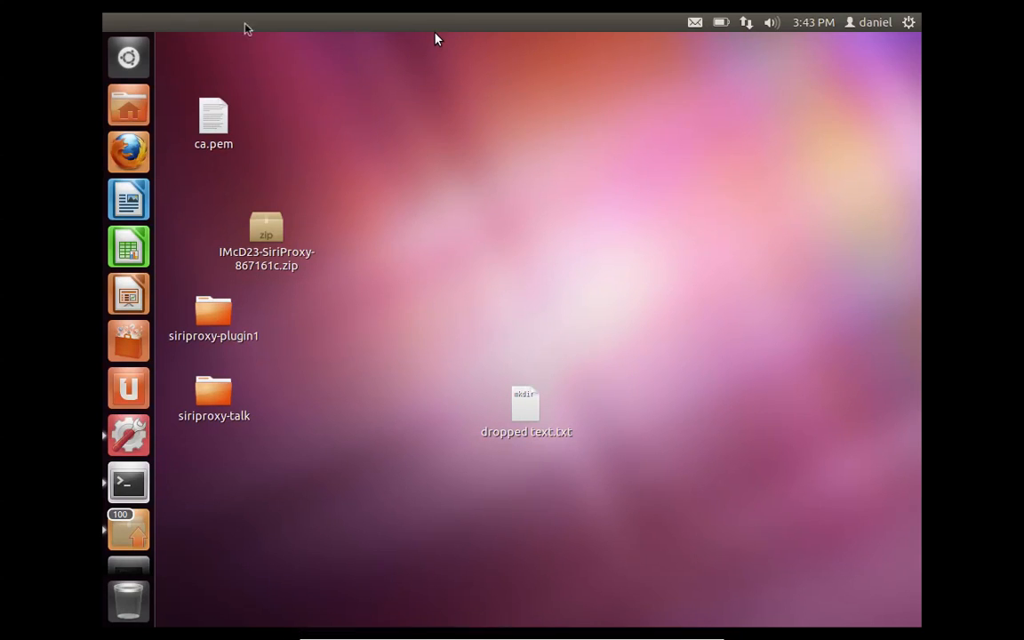
{"action": "mouse_move", "coordinate": [412, 165]}
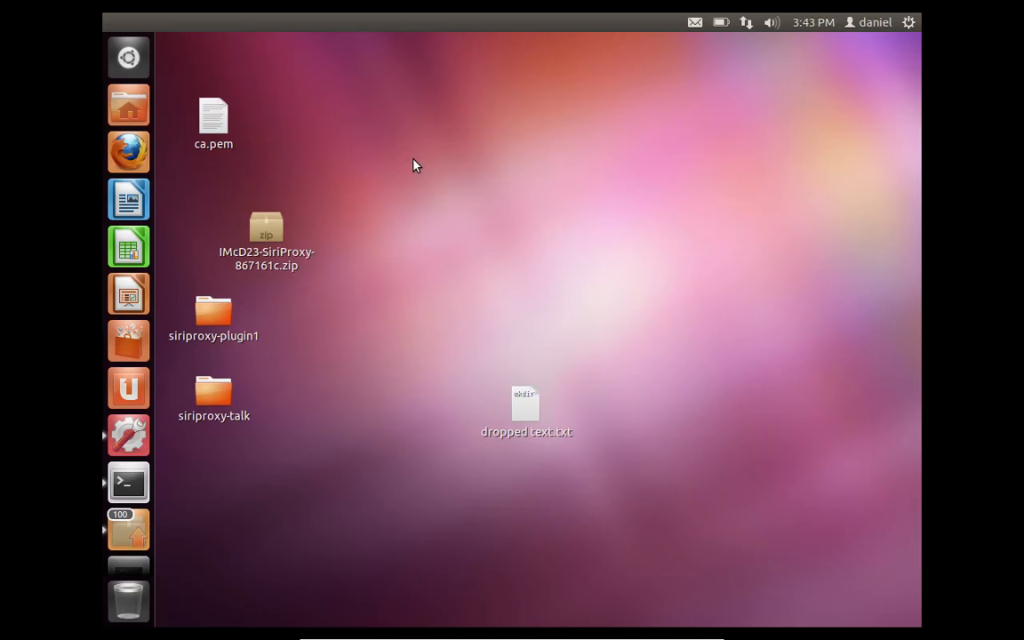
{"action": "mouse_move", "coordinate": [644, 156]}
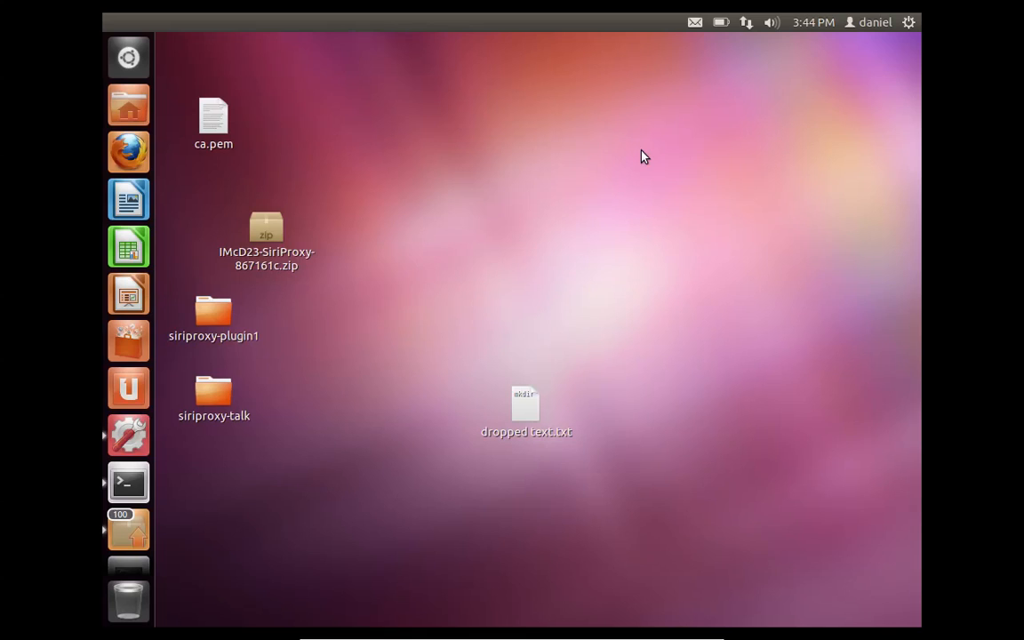
{"action": "left_click", "coordinate": [873, 22]}
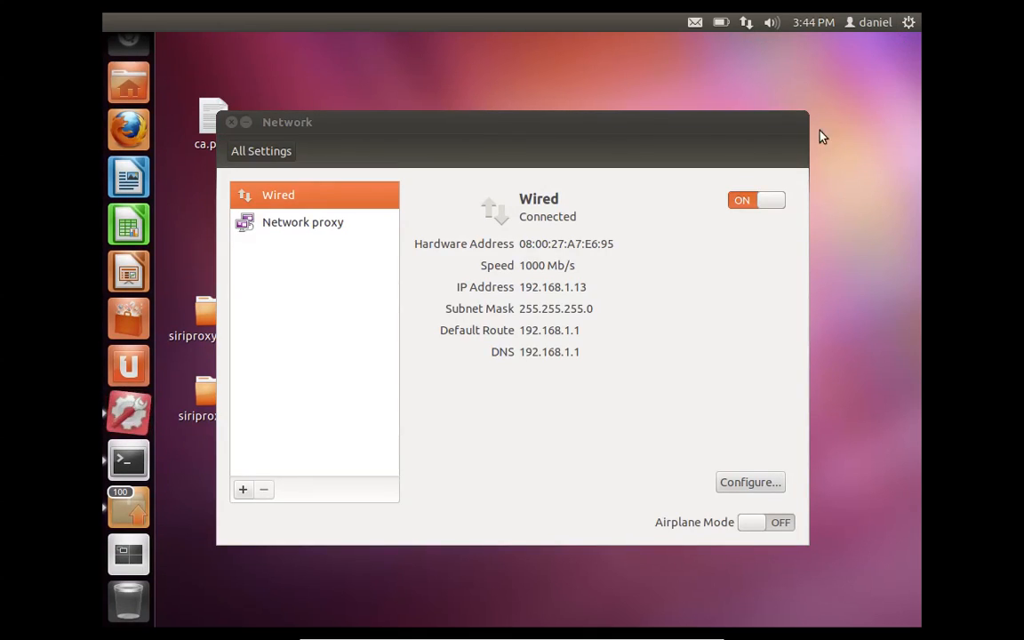
{"action": "double_click", "coordinate": [552, 286]}
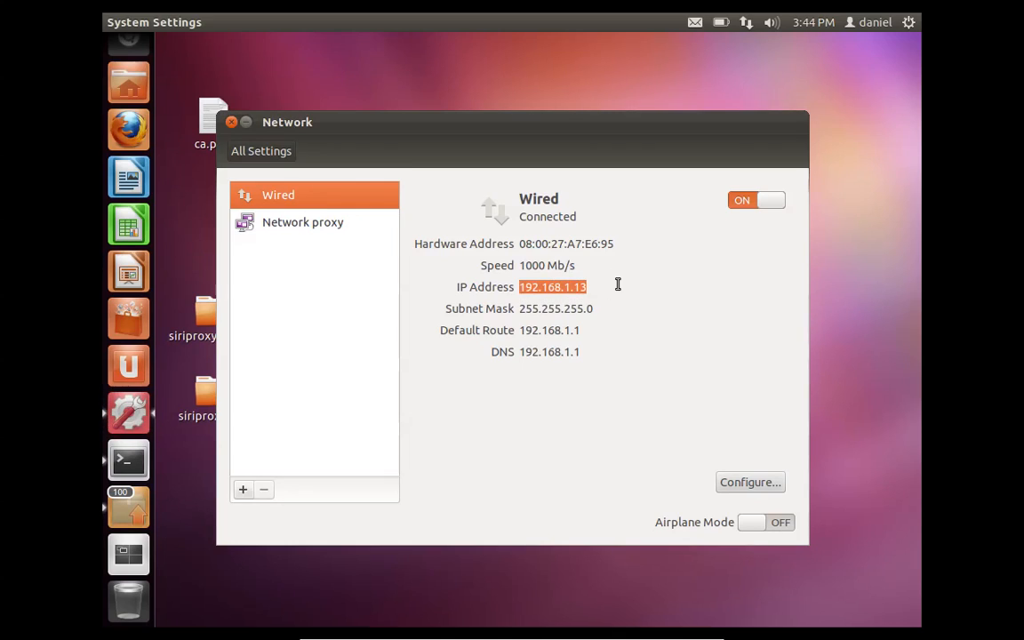
{"action": "left_click", "coordinate": [908, 22]}
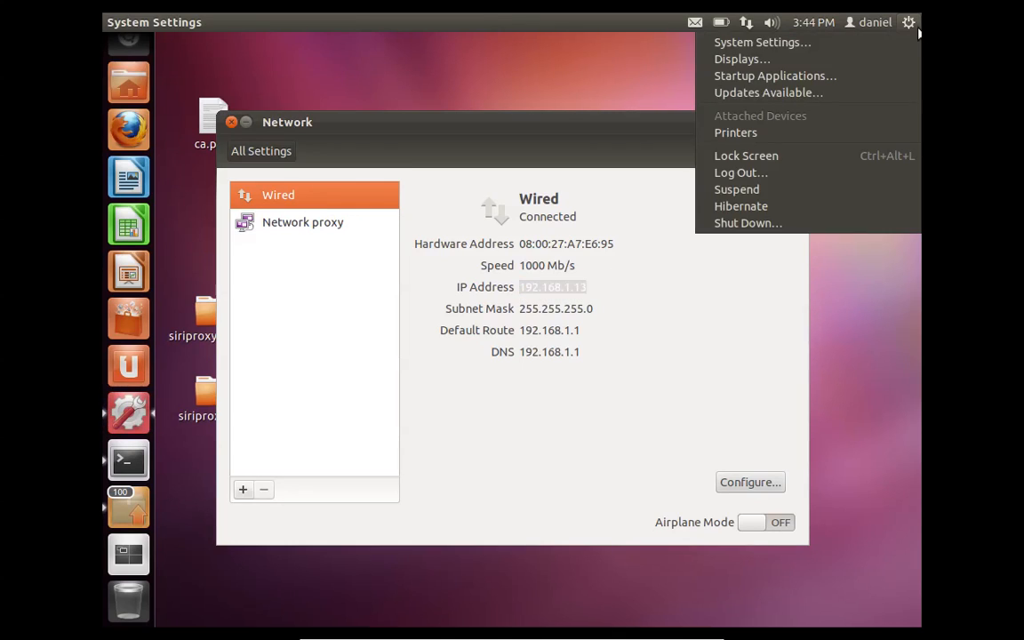
{"action": "mouse_move", "coordinate": [402, 325]}
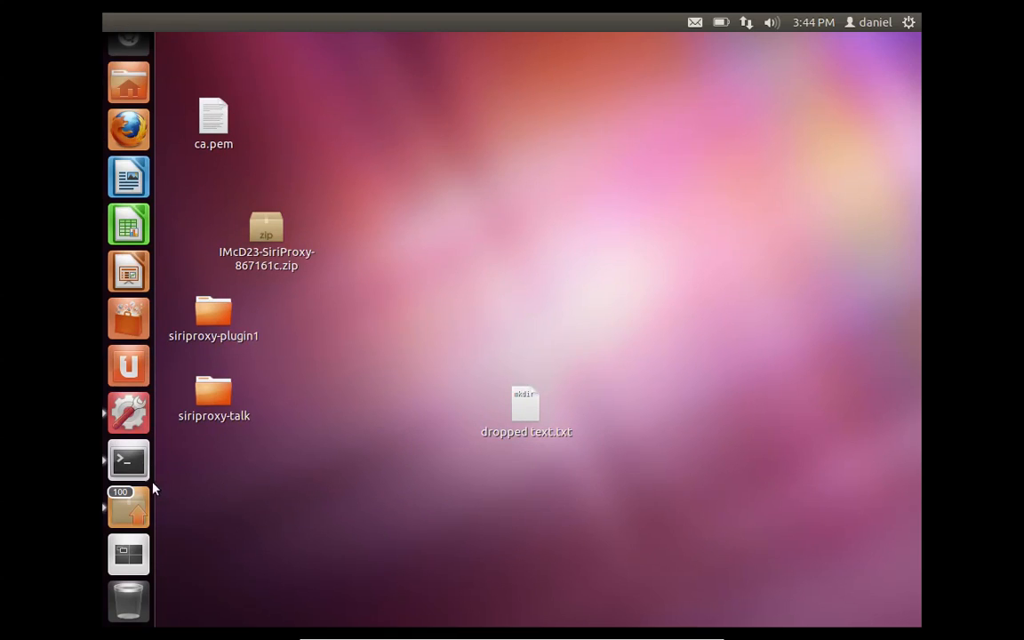
{"action": "mouse_move", "coordinate": [128, 460]}
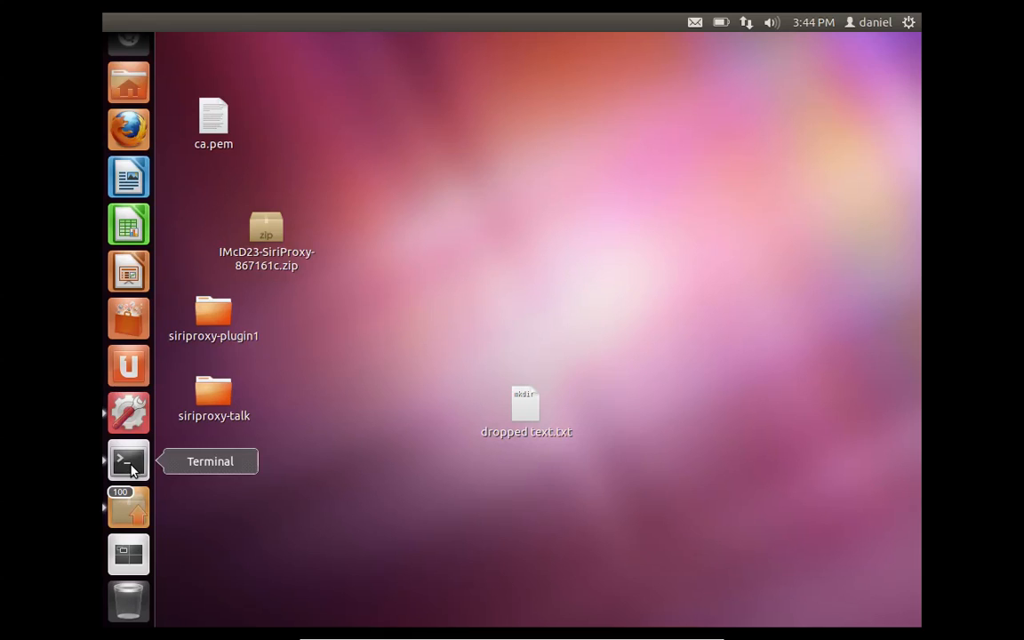
Step: Open /etc/dnsmasq.conf in vi with sudo, entering the password and skipping the swap warning
{"action": "left_click", "coordinate": [128, 459]}
{"action": "type", "text": "sudo vi /etc/dnsmasq.conf"}
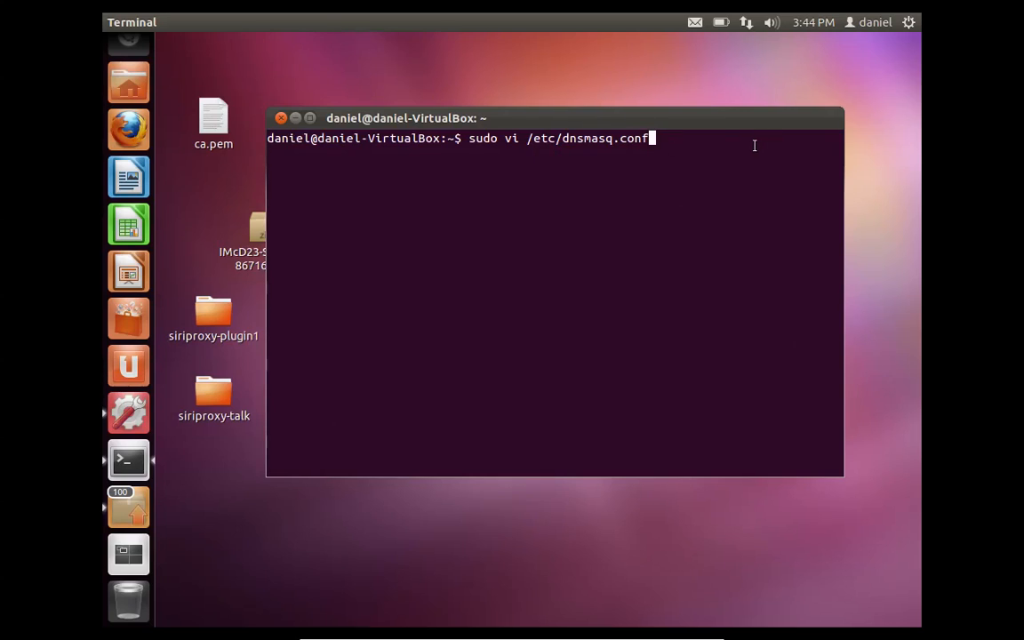
{"action": "key", "text": "Return"}
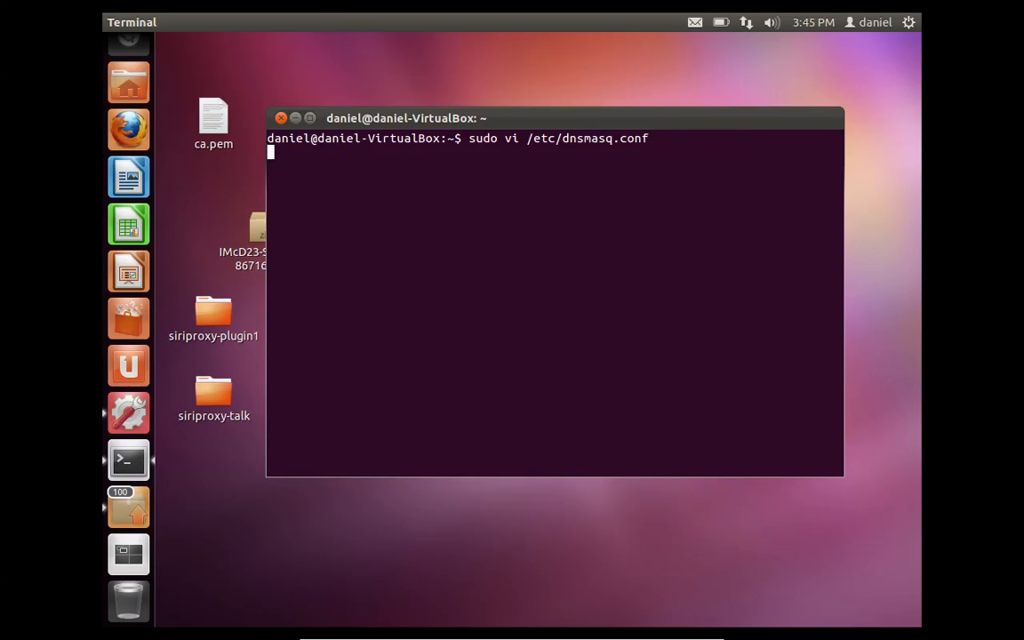
{"action": "key", "text": "Return"}
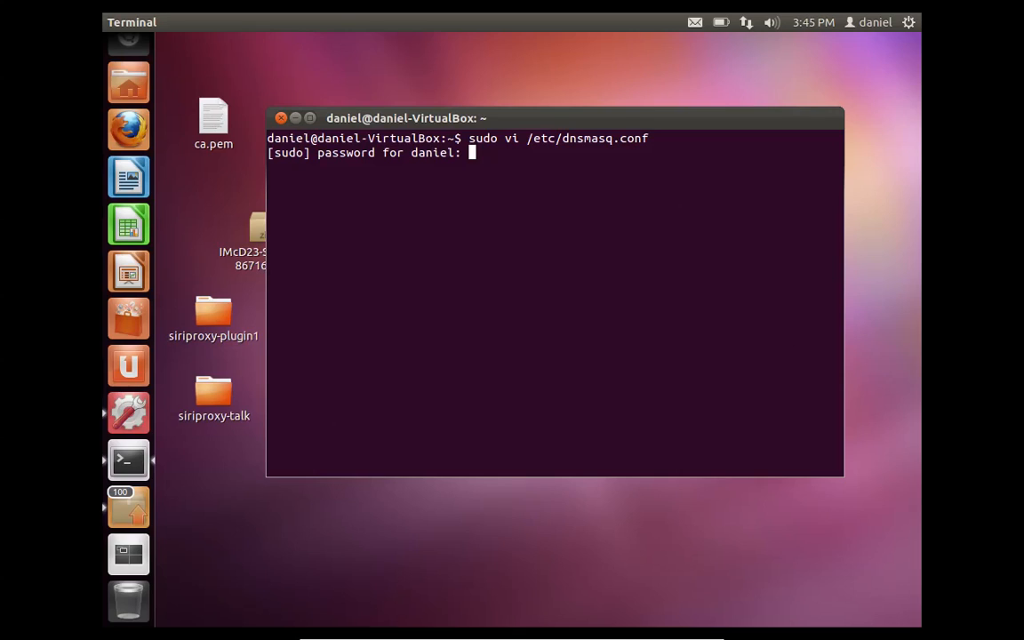
{"action": "key", "text": "Return"}
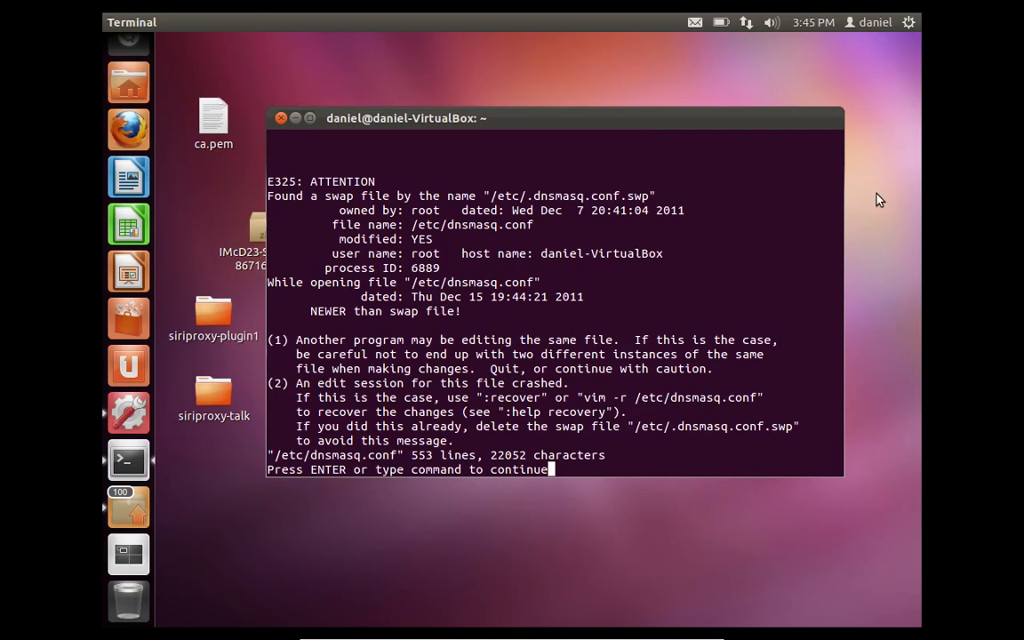
{"action": "key", "text": "Return"}
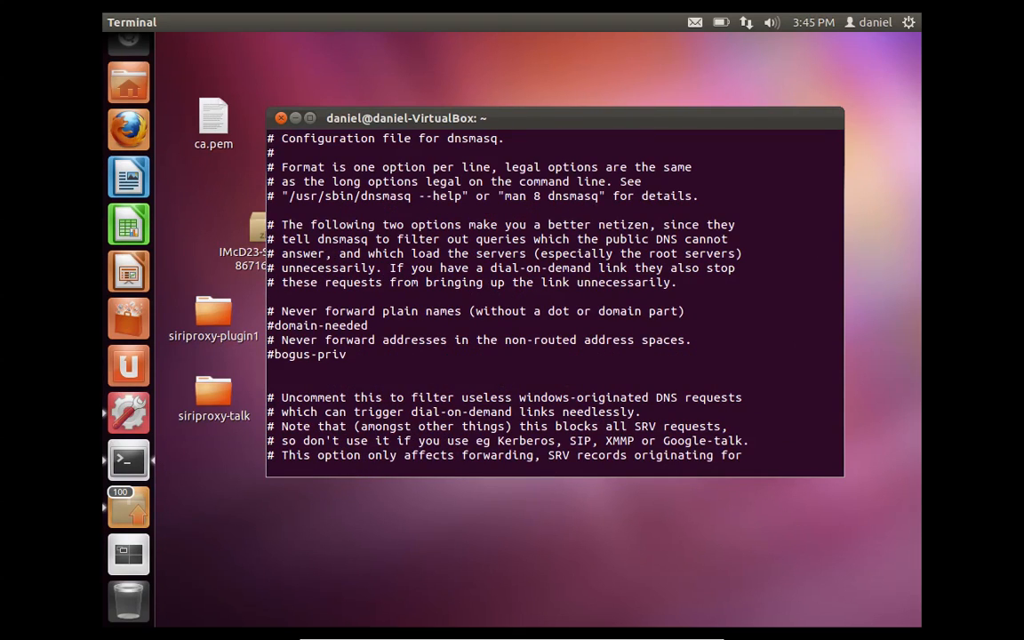
Step: Search the file for 'address=' to find the guzzoni.apple.com entry
{"action": "type", "text": "/"}
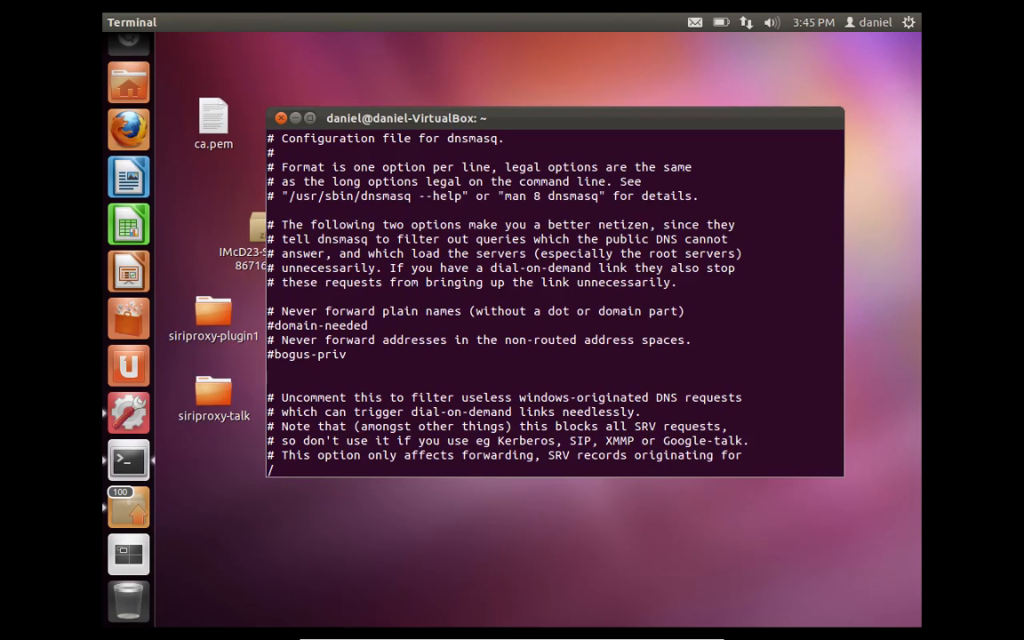
{"action": "type", "text": "address="}
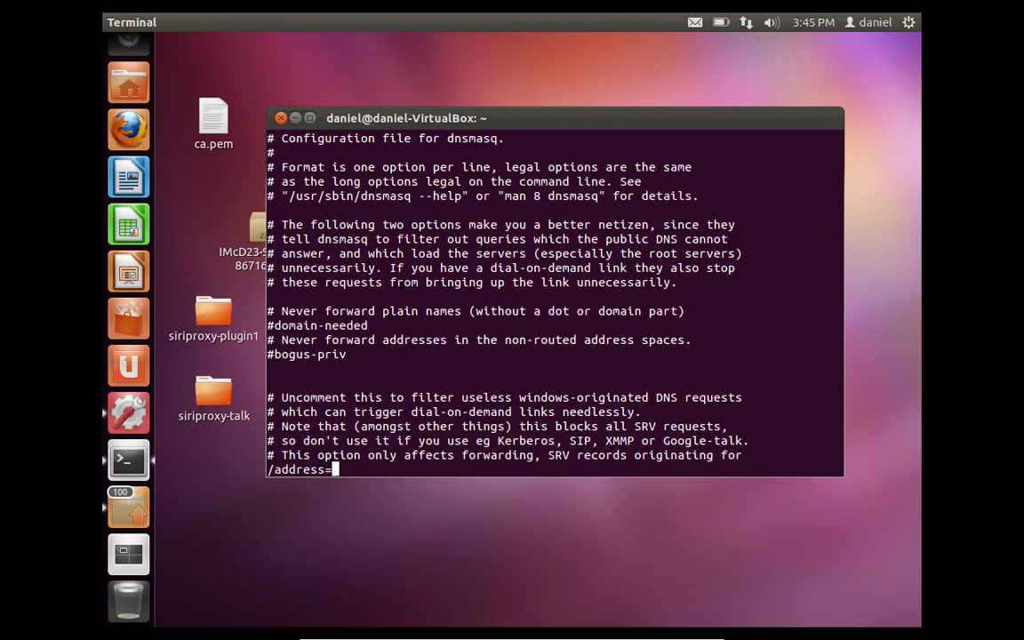
{"action": "scroll", "scroll_direction": "down", "scroll_amount": 3}
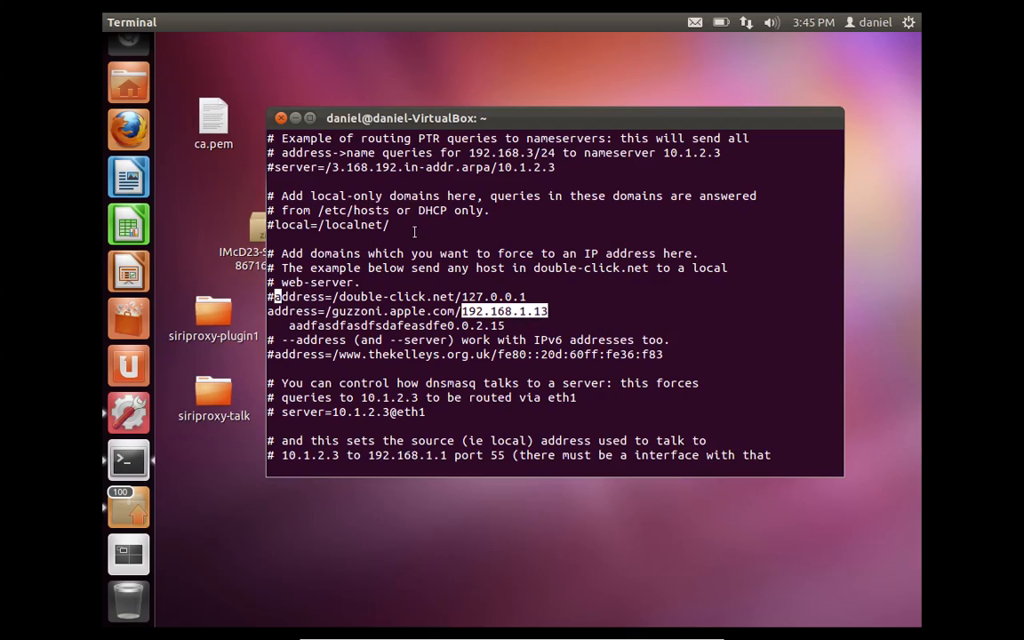
Step: Bring Network settings in front of Terminal to review the wired IP 192.168.1.13
{"action": "left_click", "coordinate": [909, 22]}
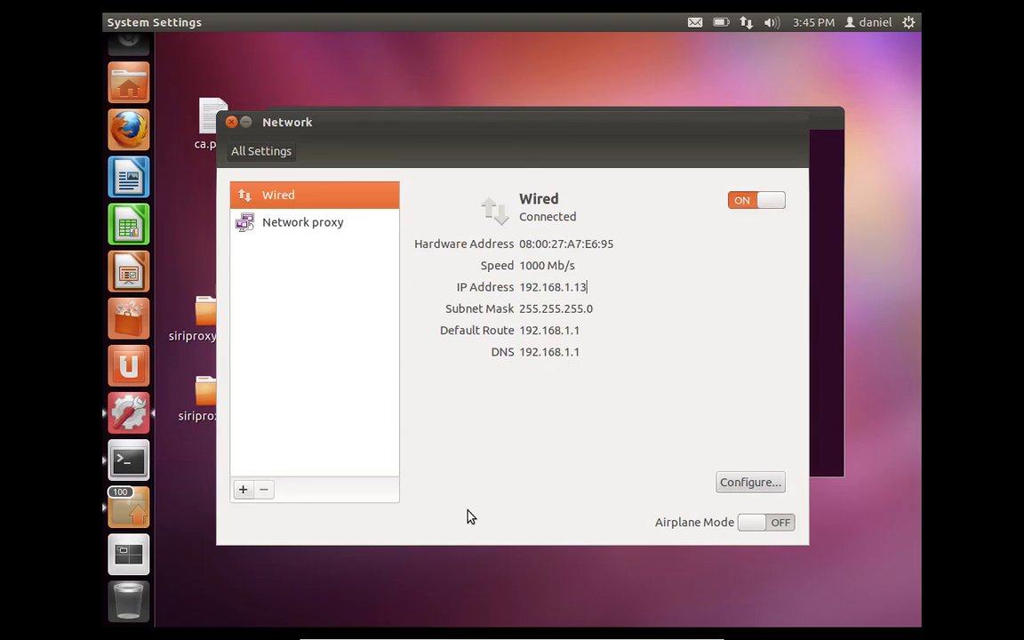
{"action": "mouse_move", "coordinate": [634, 263]}
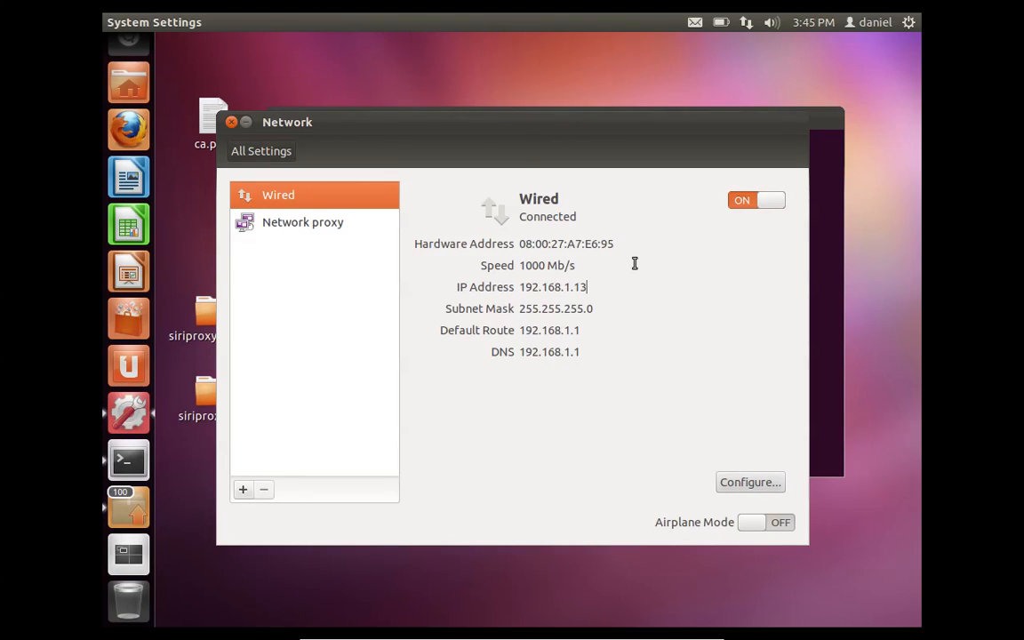
{"action": "mouse_move", "coordinate": [749, 513]}
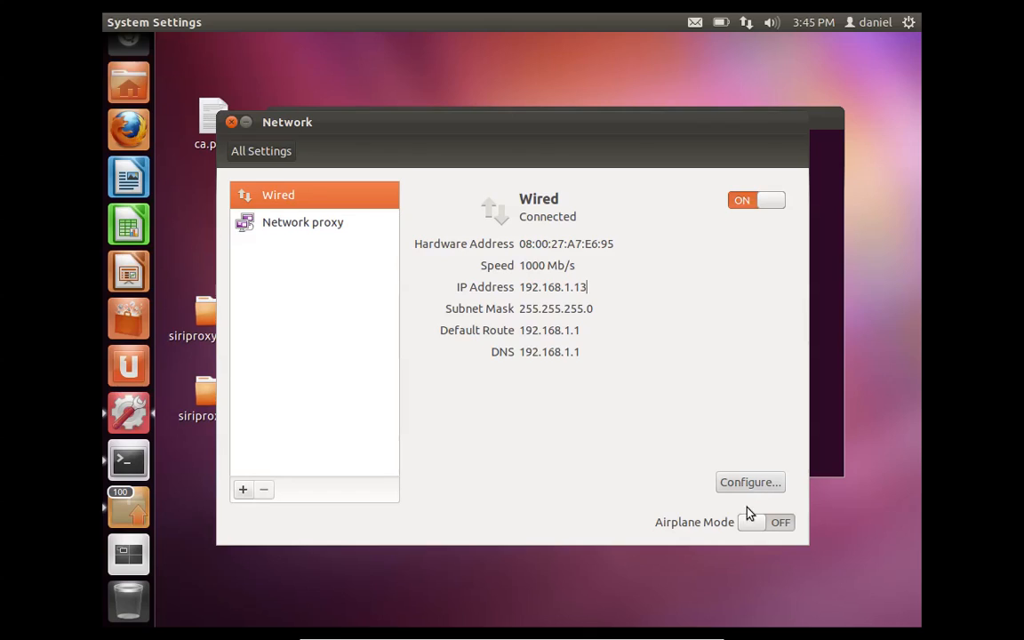
{"action": "mouse_move", "coordinate": [797, 412]}
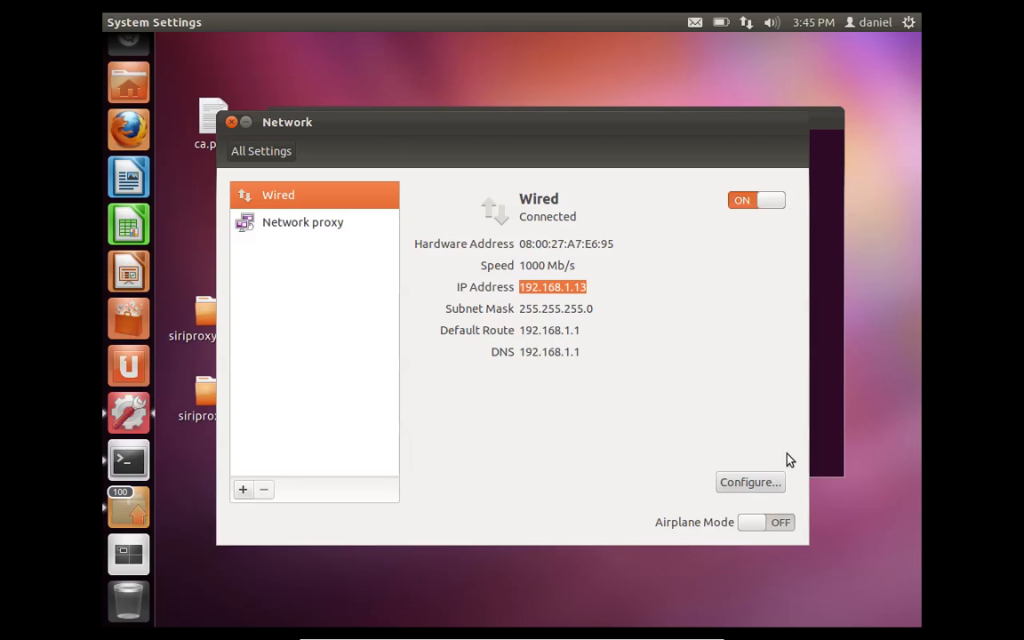
{"action": "mouse_move", "coordinate": [773, 489]}
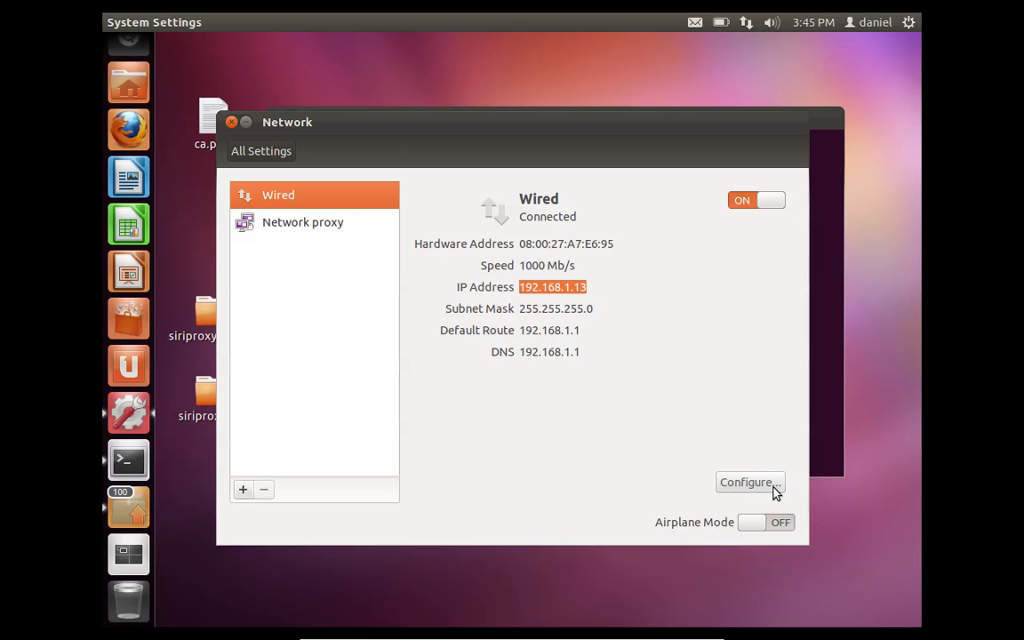
{"action": "mouse_move", "coordinate": [831, 396]}
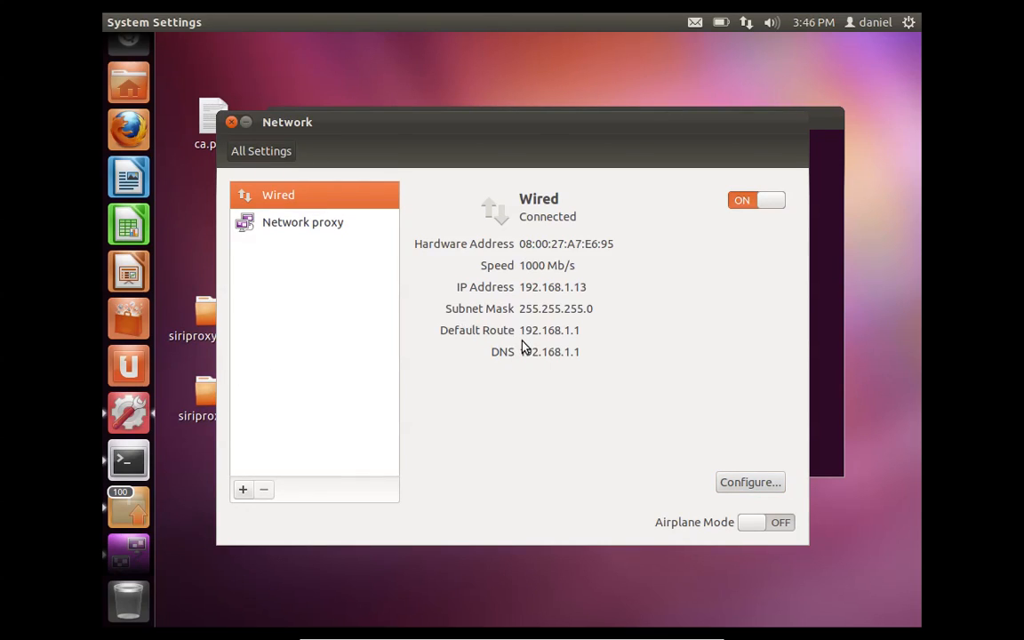
{"action": "mouse_move", "coordinate": [749, 481]}
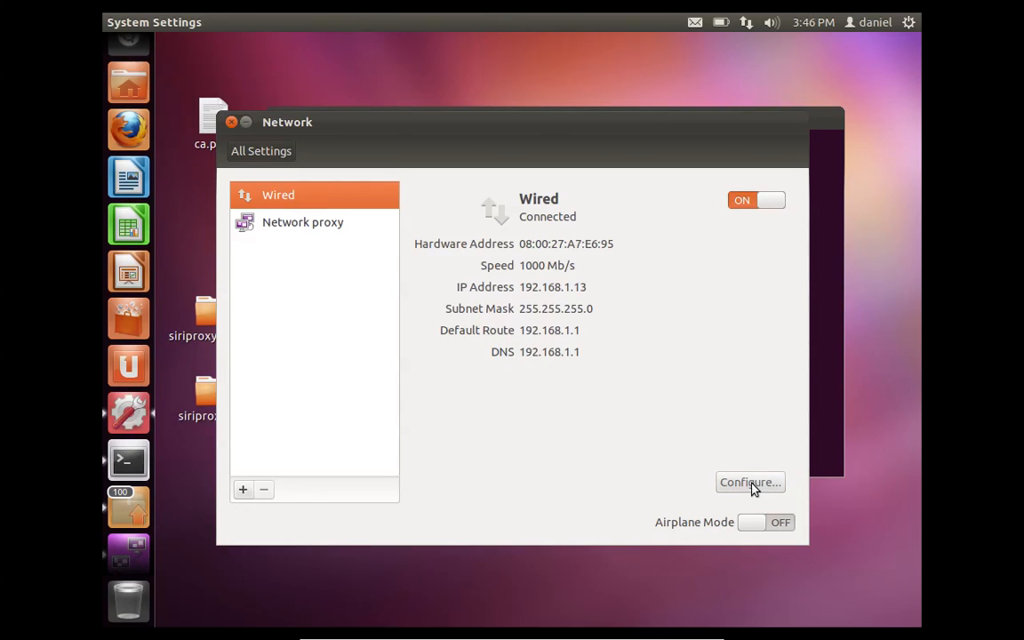
Step: Open Wired connection 1 for editing in Network Connections
{"action": "left_click", "coordinate": [749, 481]}
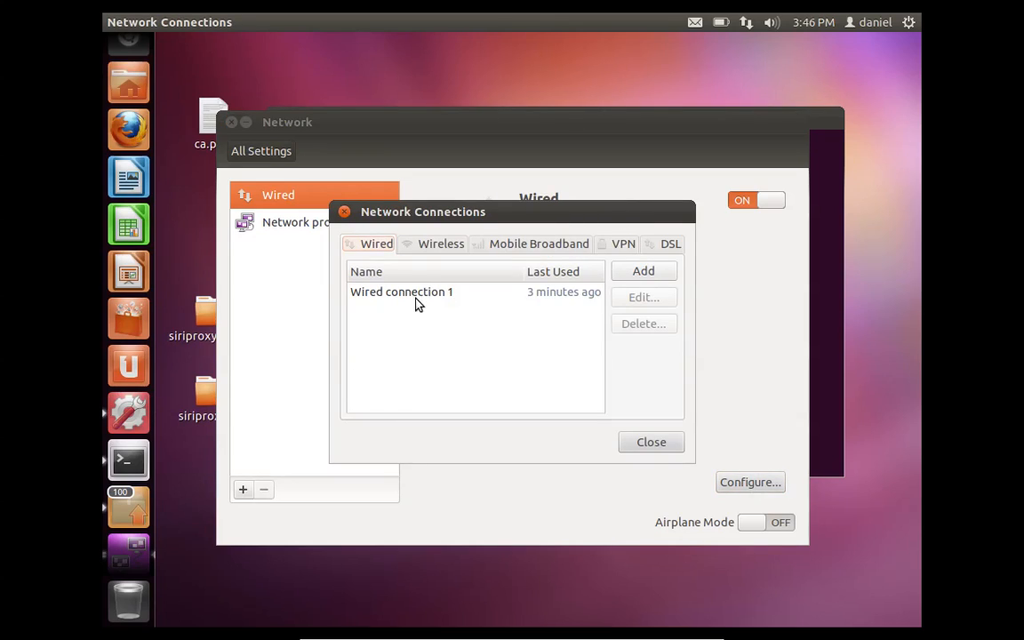
{"action": "left_click", "coordinate": [440, 243]}
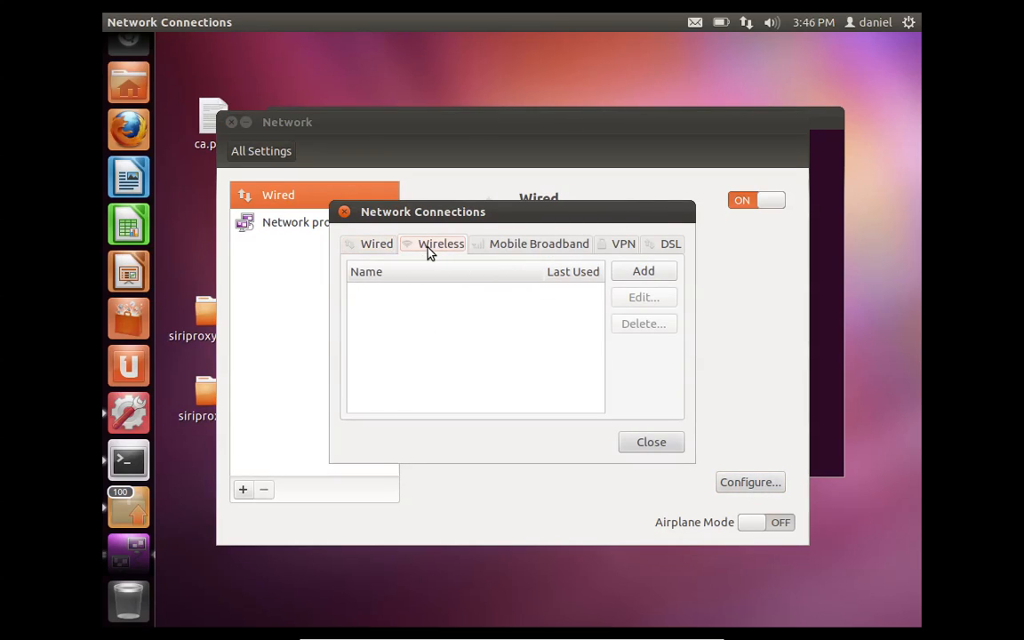
{"action": "left_click", "coordinate": [376, 243]}
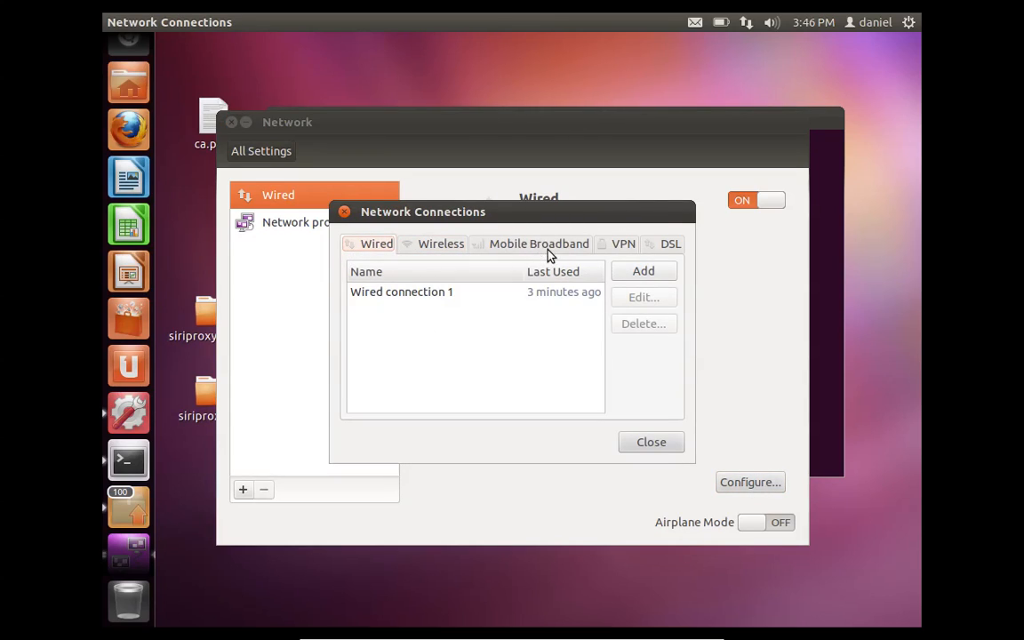
{"action": "left_click", "coordinate": [440, 244]}
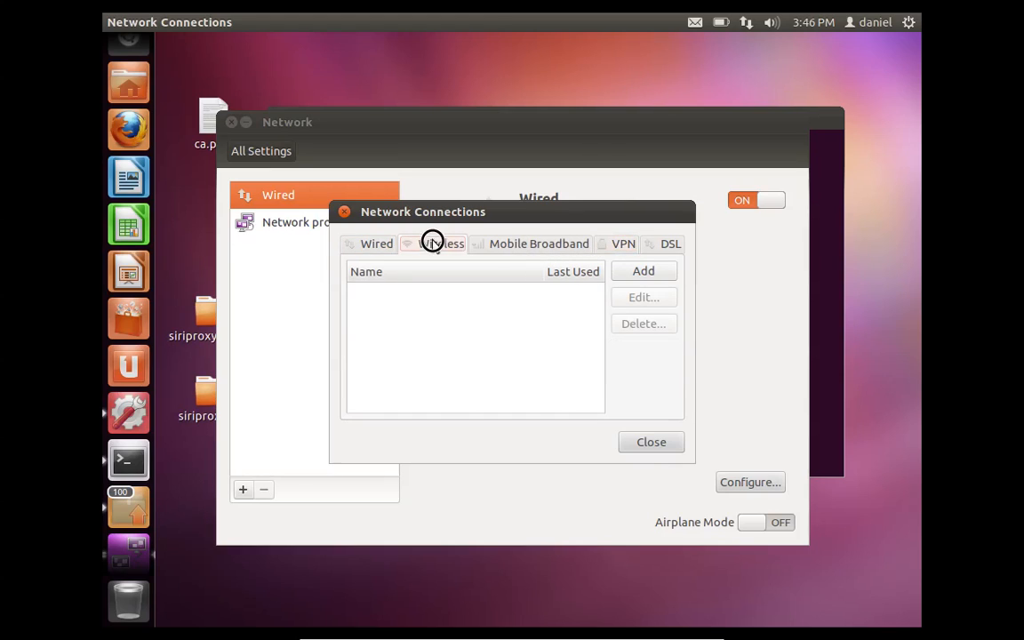
{"action": "left_click", "coordinate": [375, 244]}
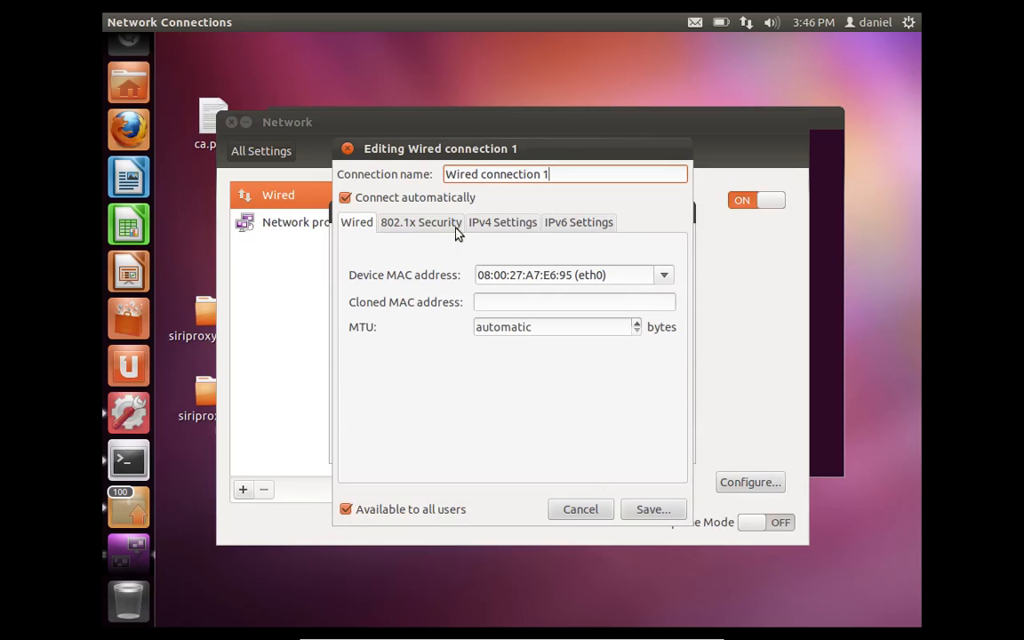
Step: Toggle the IPv4 method from Manual to Automatic and back, then close the connections list
{"action": "left_click", "coordinate": [502, 222]}
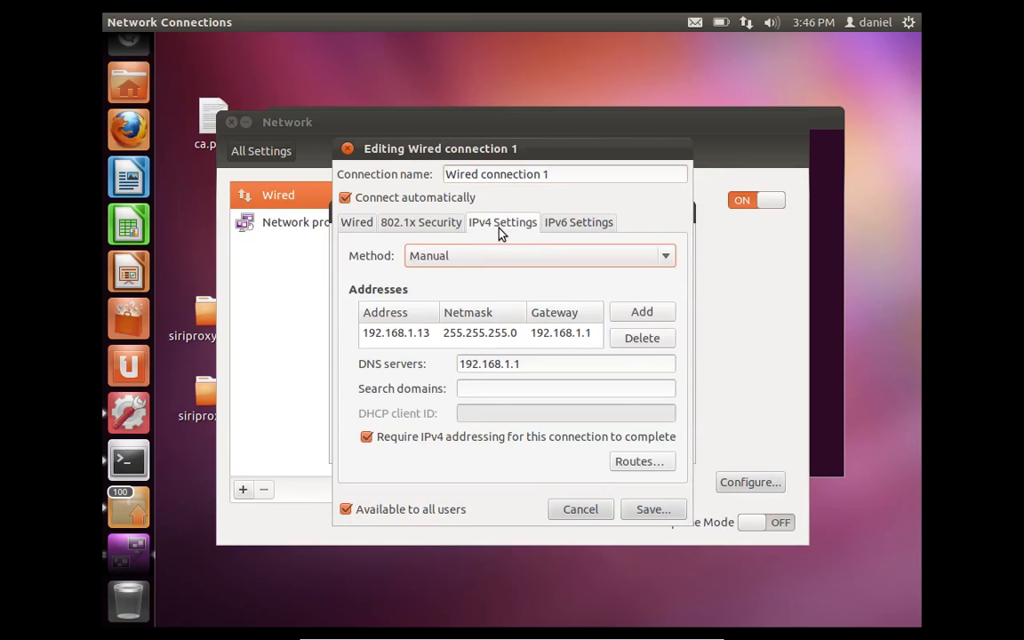
{"action": "mouse_move", "coordinate": [388, 341]}
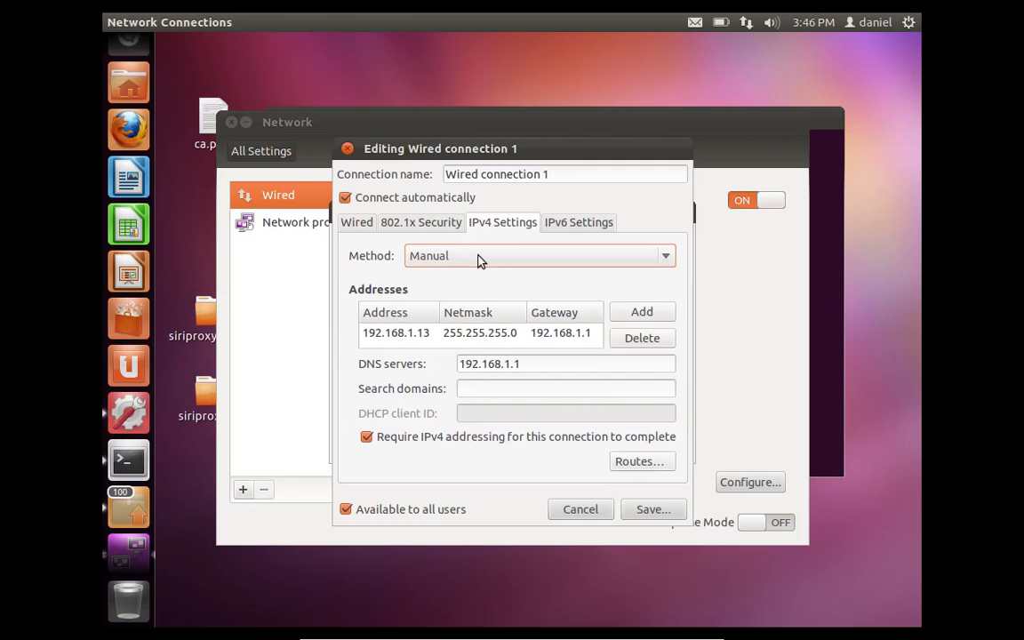
{"action": "left_click", "coordinate": [538, 255]}
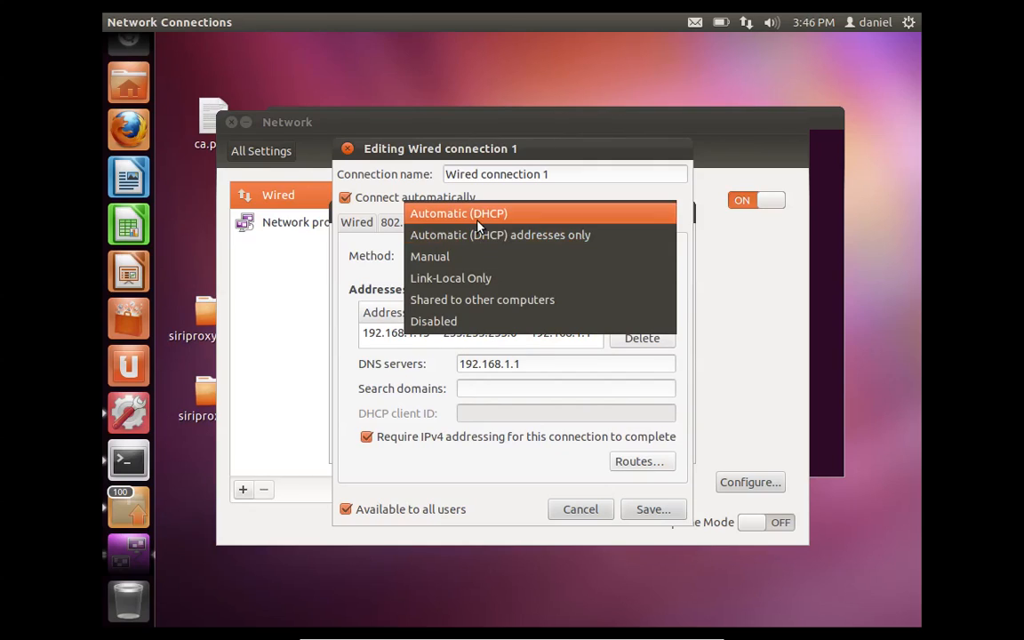
{"action": "left_click", "coordinate": [458, 213]}
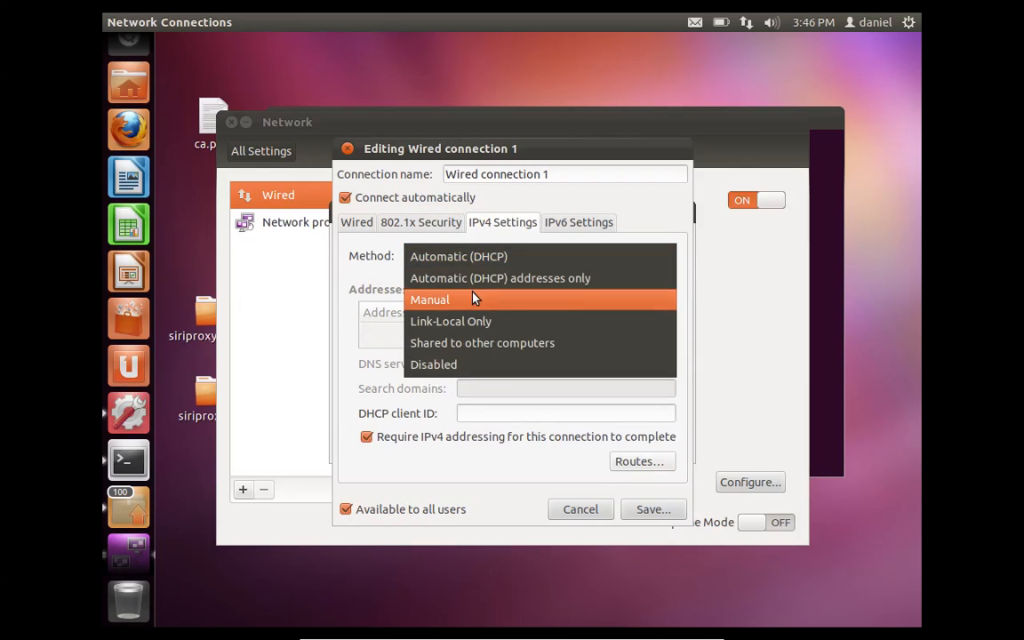
{"action": "left_click", "coordinate": [429, 298]}
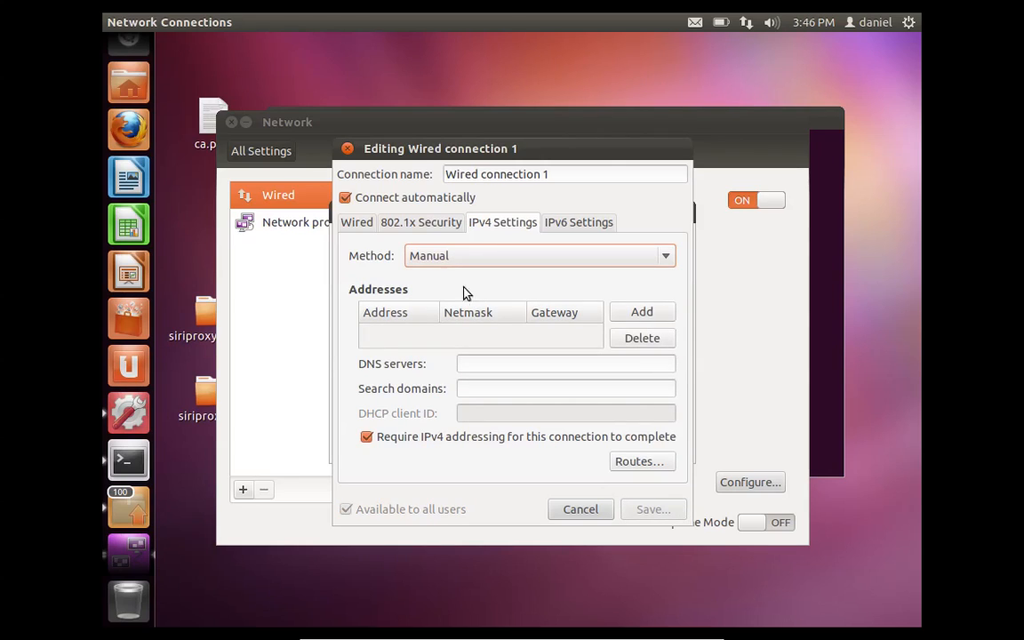
{"action": "left_click", "coordinate": [642, 311]}
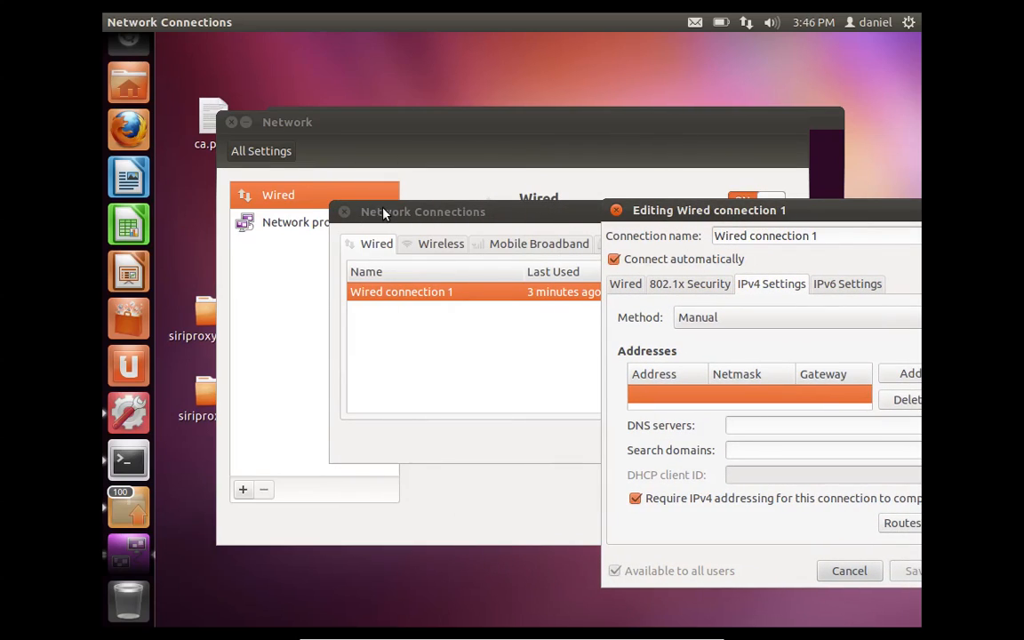
{"action": "left_click", "coordinate": [422, 211]}
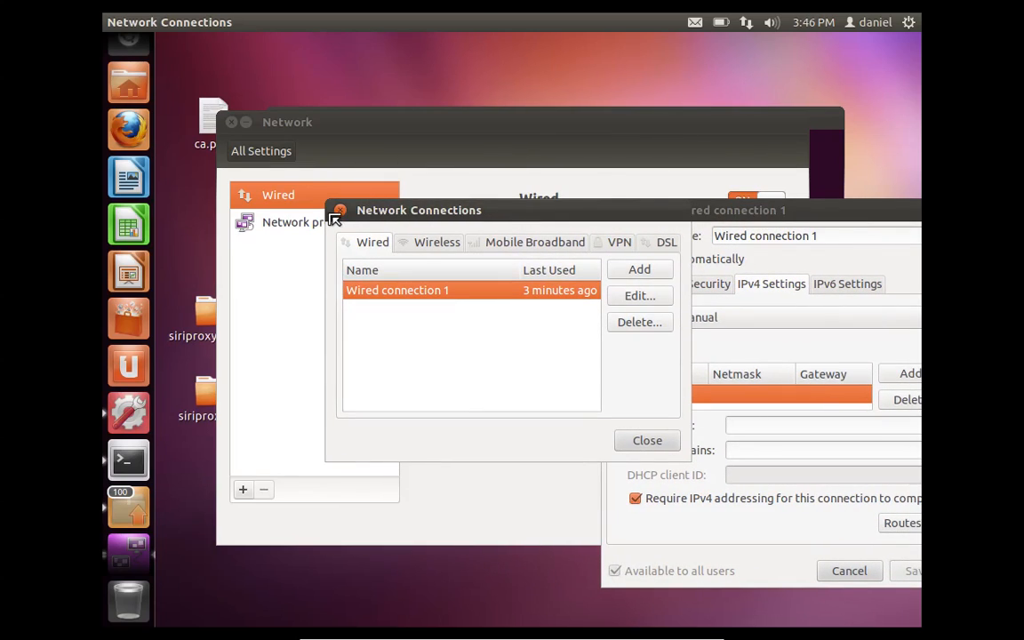
{"action": "left_click", "coordinate": [647, 440]}
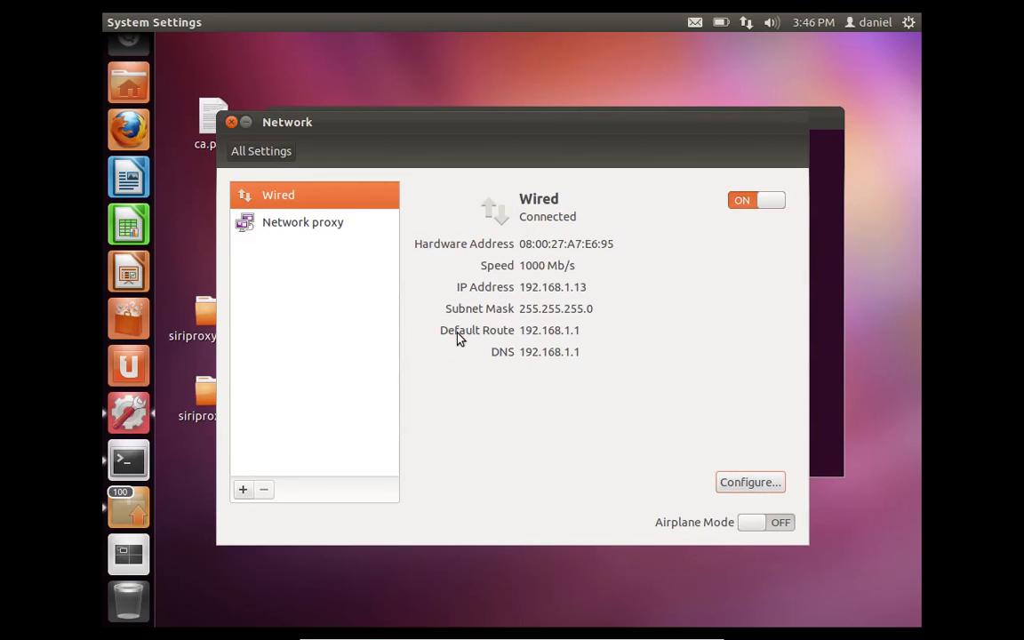
{"action": "mouse_move", "coordinate": [749, 482]}
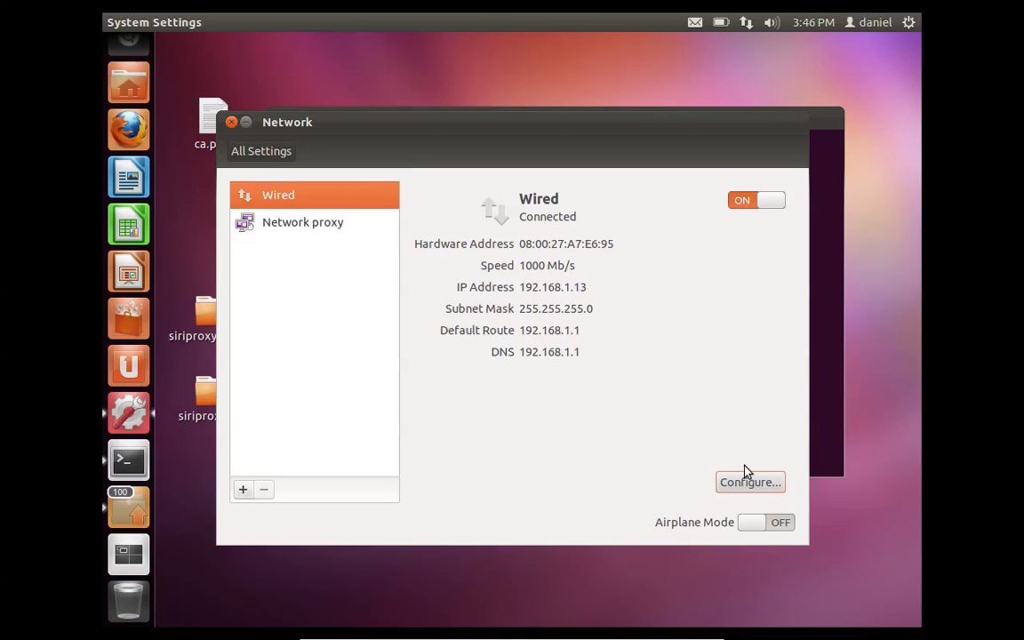
Step: Reopen the wired connection's IPv4 settings and clear the address in the Addresses table
{"action": "left_click", "coordinate": [749, 480]}
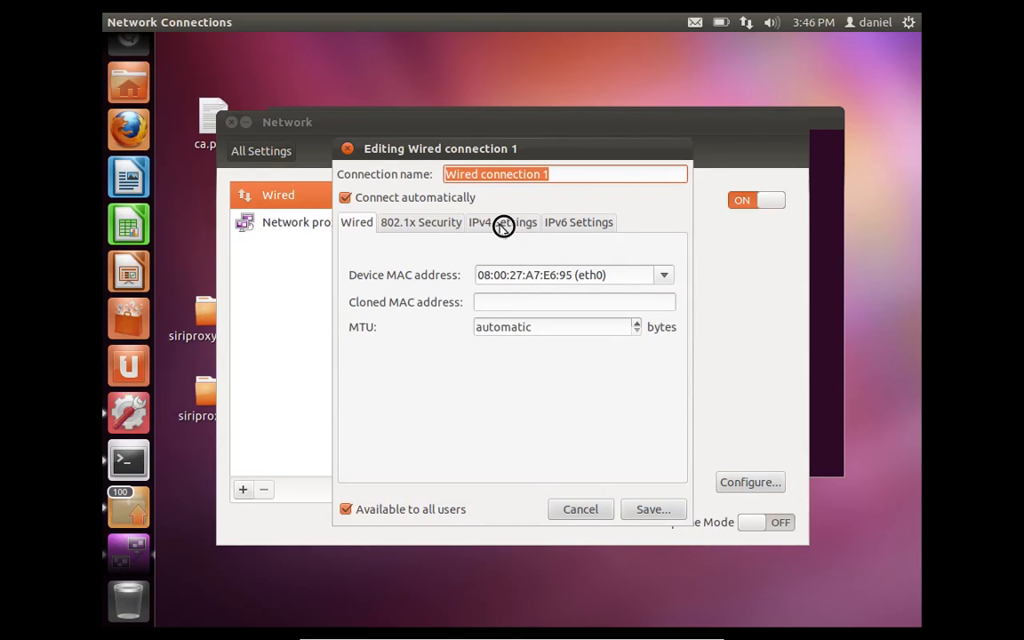
{"action": "left_click", "coordinate": [502, 221]}
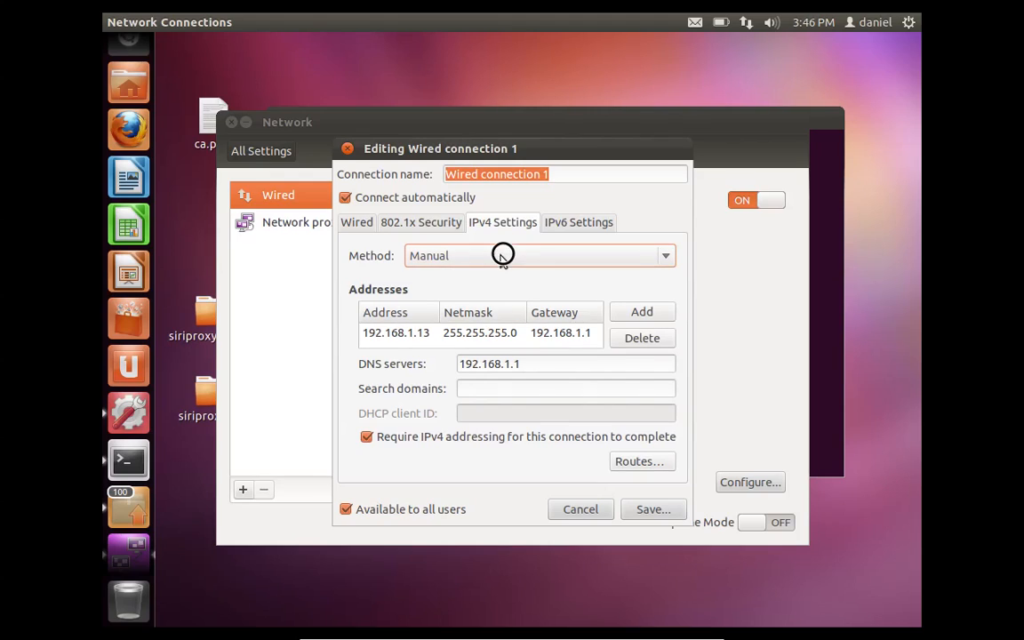
{"action": "mouse_move", "coordinate": [619, 318]}
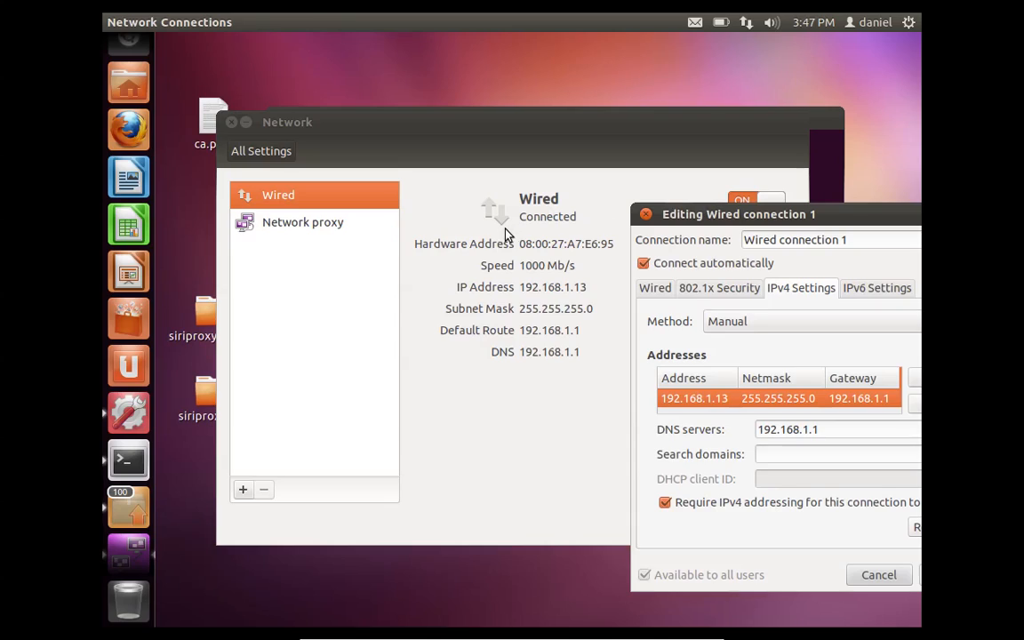
{"action": "mouse_move", "coordinate": [731, 355]}
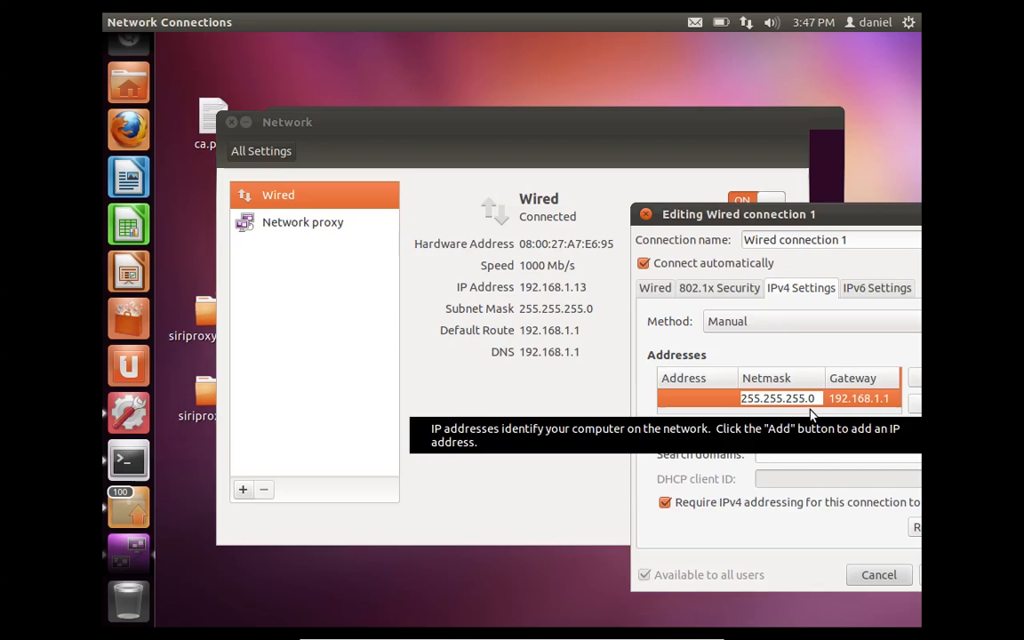
{"action": "left_click", "coordinate": [860, 397]}
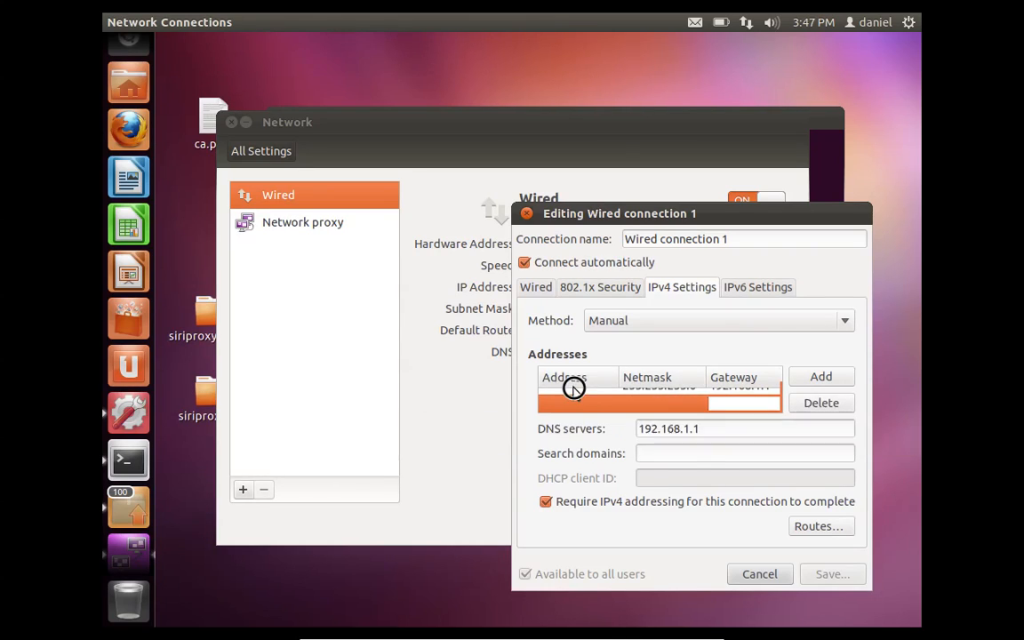
{"action": "left_click", "coordinate": [578, 401]}
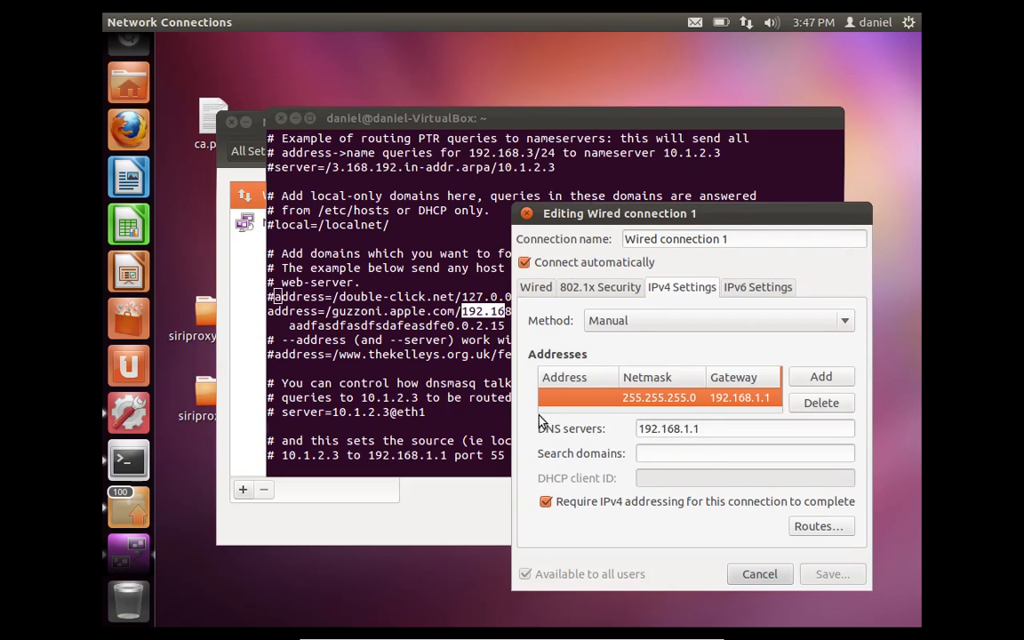
Step: Enter address 192.168.1.10 and DNS server 8.8.8.8 in the IPv4 settings
{"action": "left_click", "coordinate": [577, 397]}
{"action": "type", "text": "192.168.1.1"}
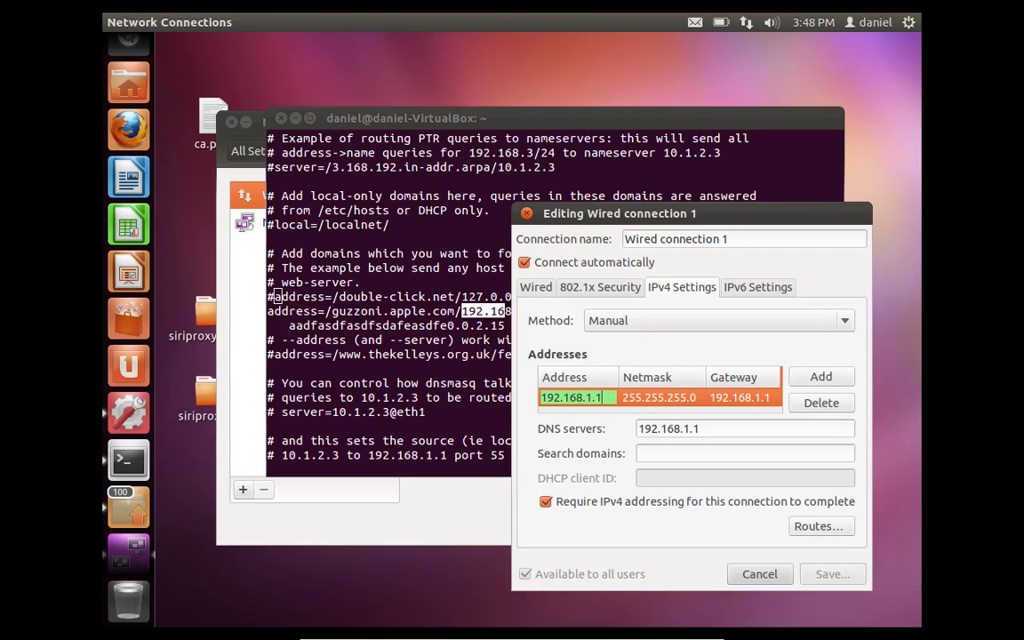
{"action": "type", "text": "0"}
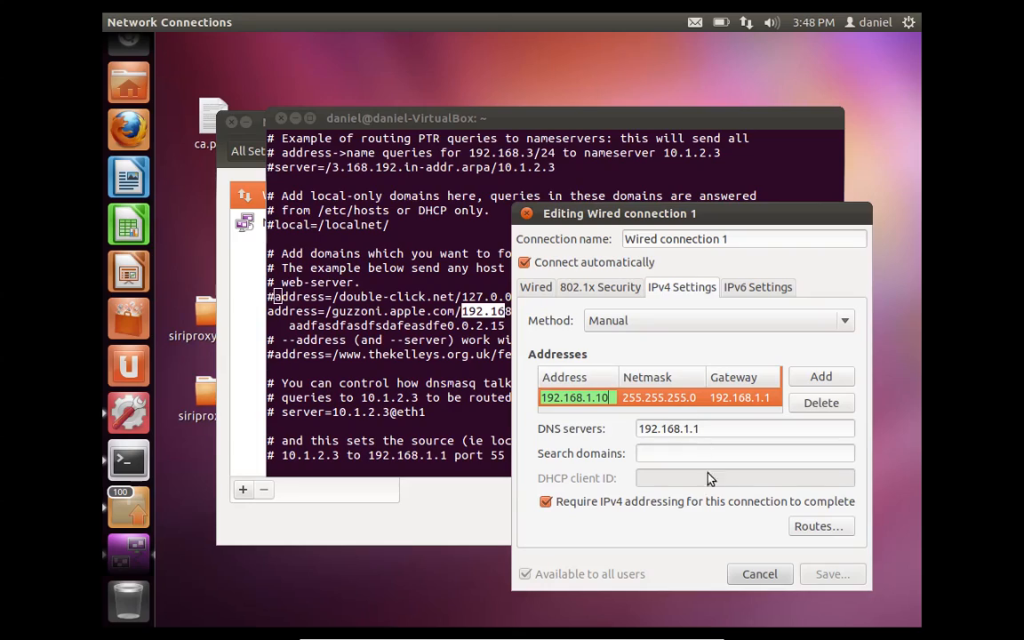
{"action": "mouse_move", "coordinate": [585, 432]}
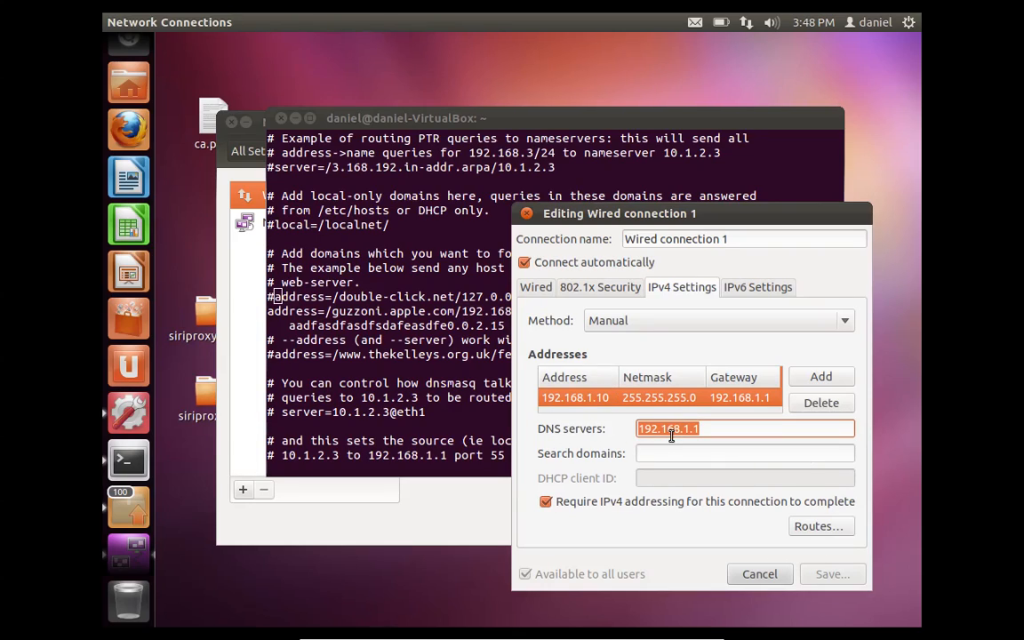
{"action": "type", "text": "8.8"}
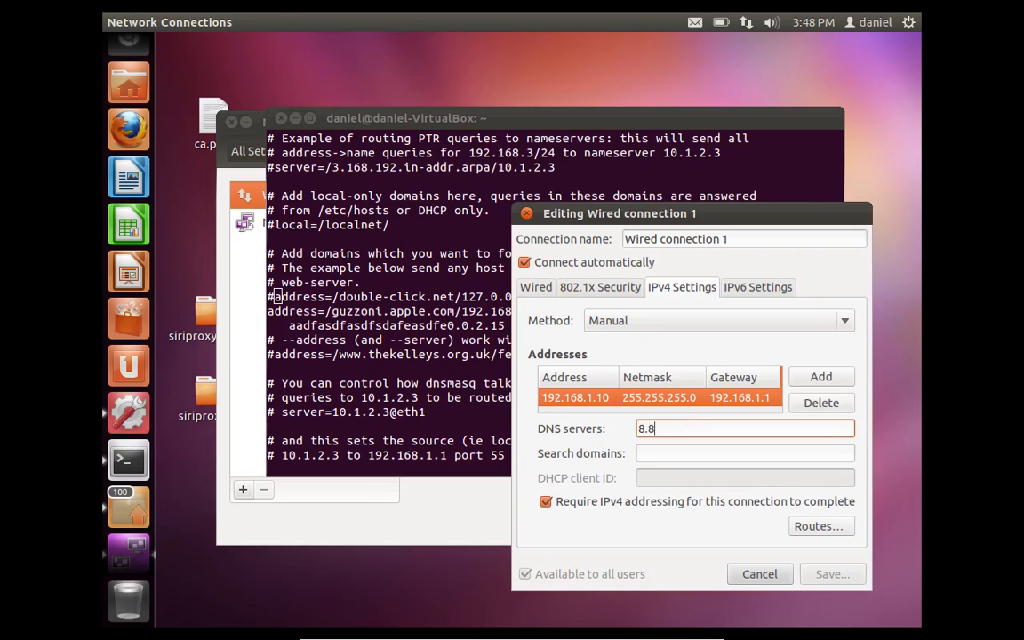
{"action": "type", "text": ".8.8"}
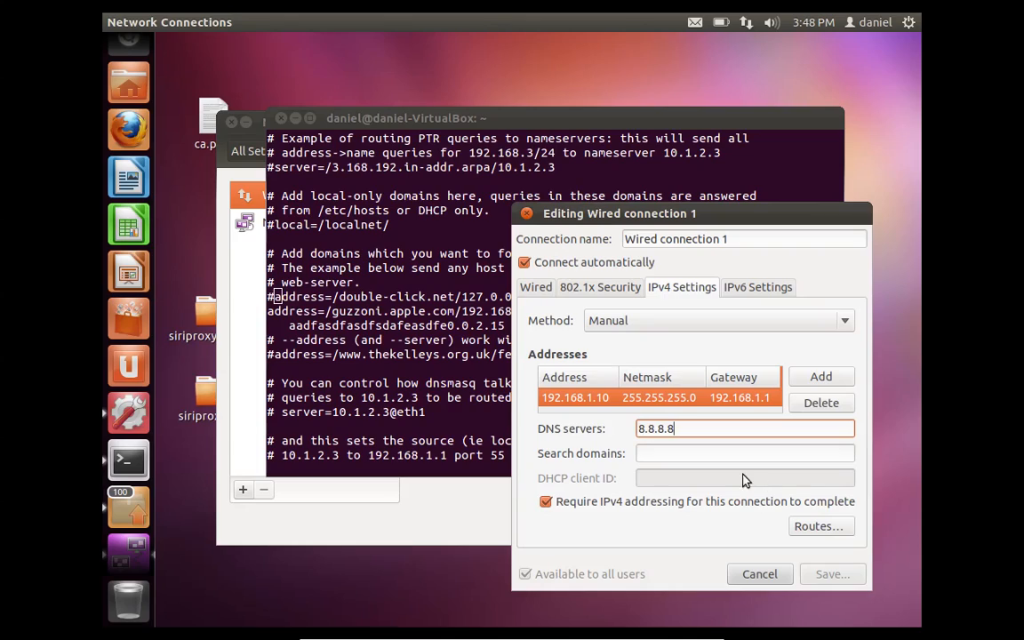
{"action": "mouse_move", "coordinate": [819, 403]}
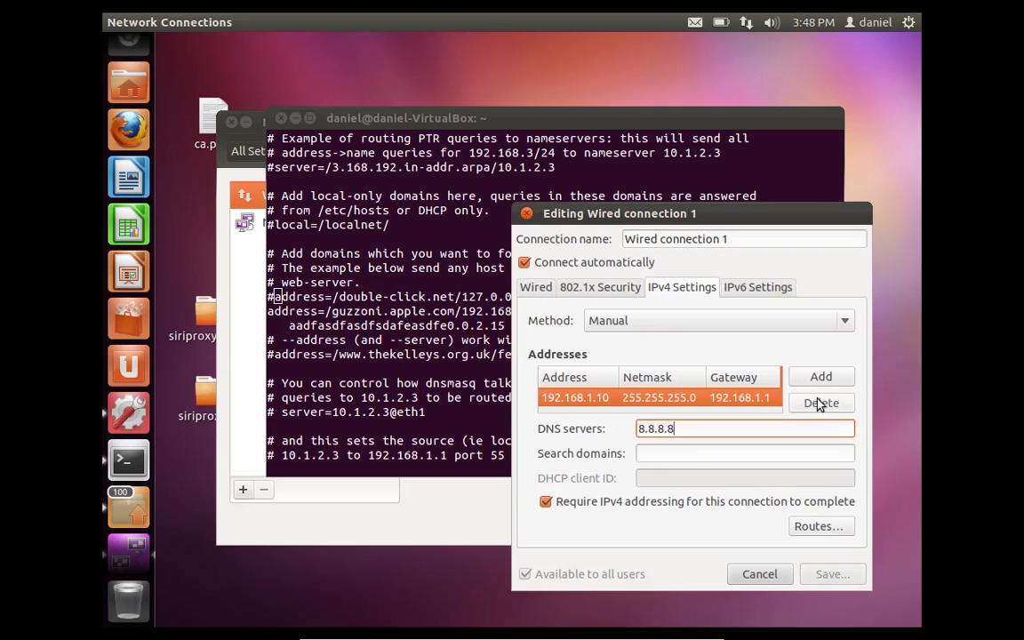
{"action": "mouse_move", "coordinate": [726, 413]}
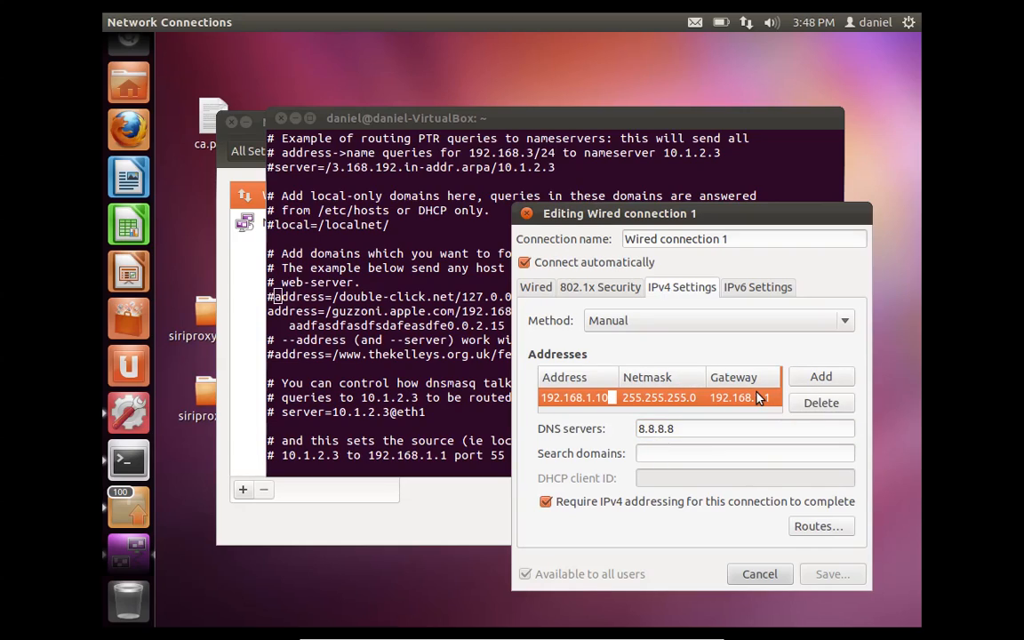
Step: Type 'asdfa' as a search domain, turn off requiring IPv4, and save
{"action": "left_click", "coordinate": [744, 454]}
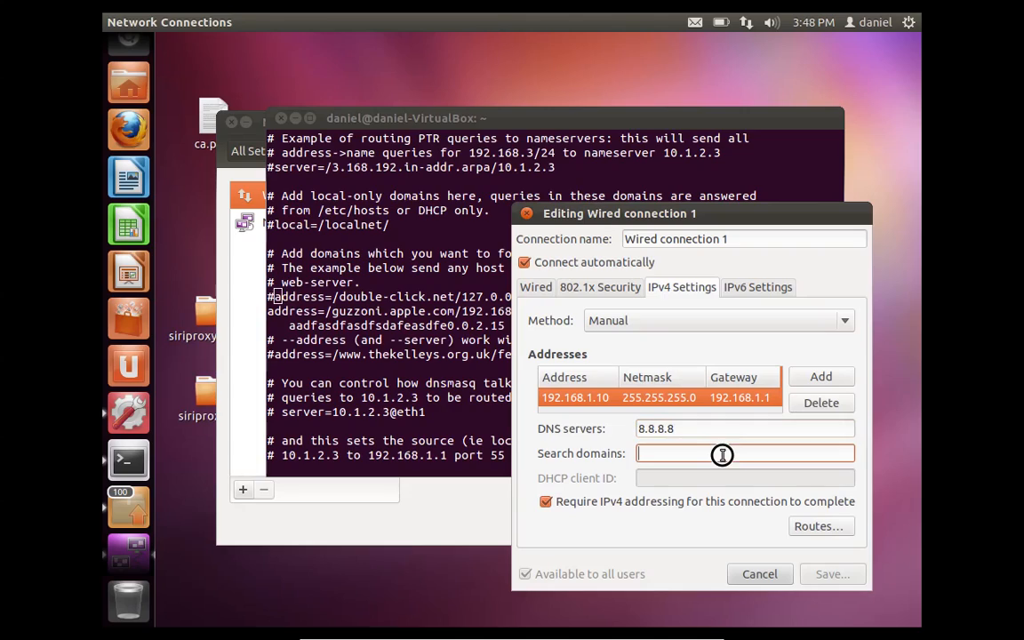
{"action": "type", "text": "asdfa"}
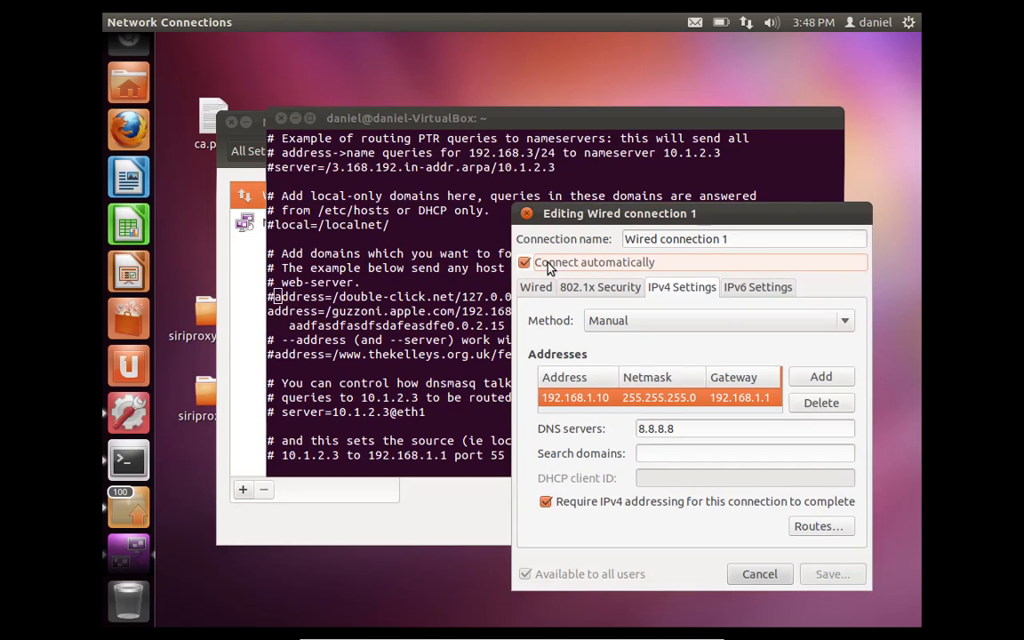
{"action": "left_click", "coordinate": [546, 501]}
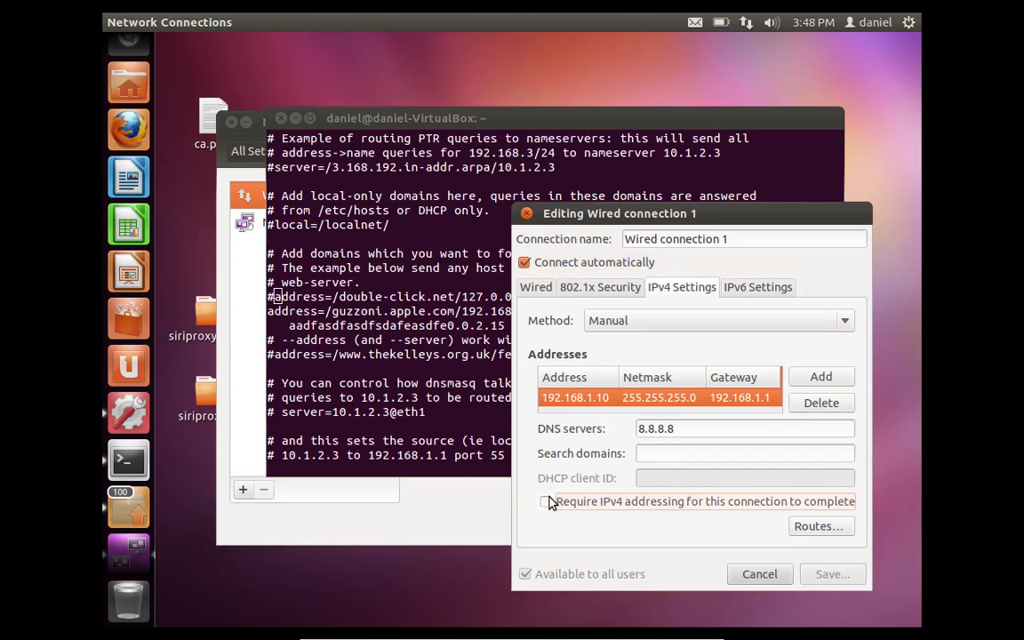
{"action": "left_click", "coordinate": [546, 501]}
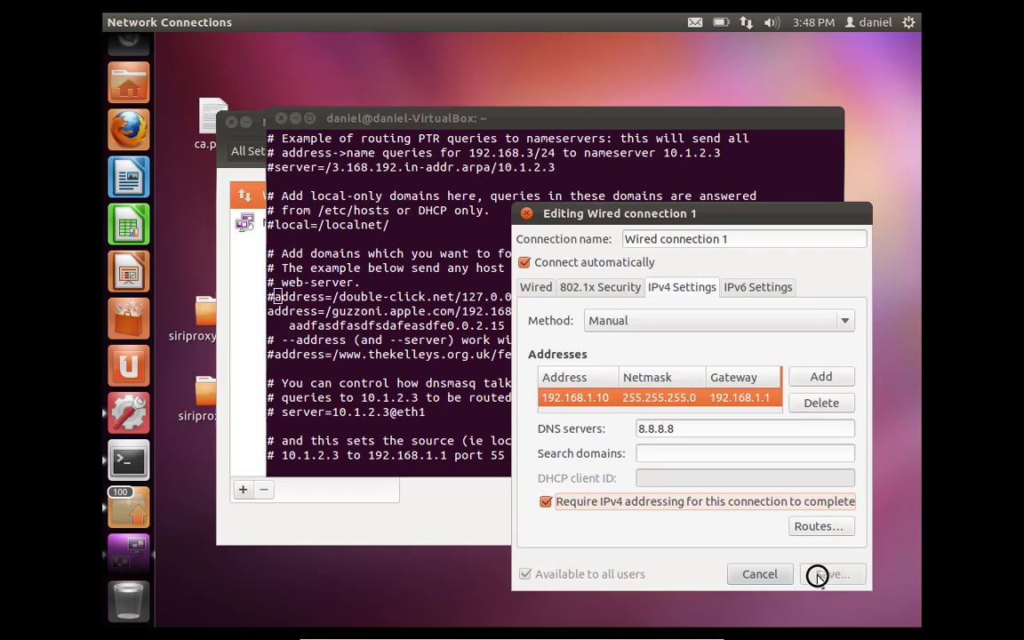
{"action": "mouse_move", "coordinate": [522, 191]}
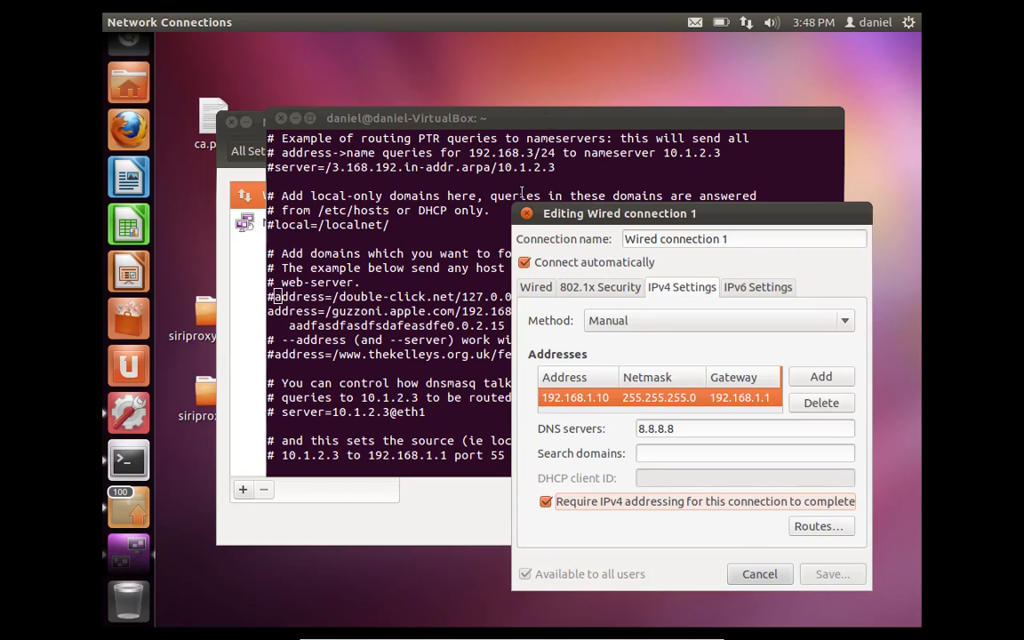
Step: Turn the Wired connection off and on in Network settings, then reopen its editor
{"action": "left_click", "coordinate": [758, 573]}
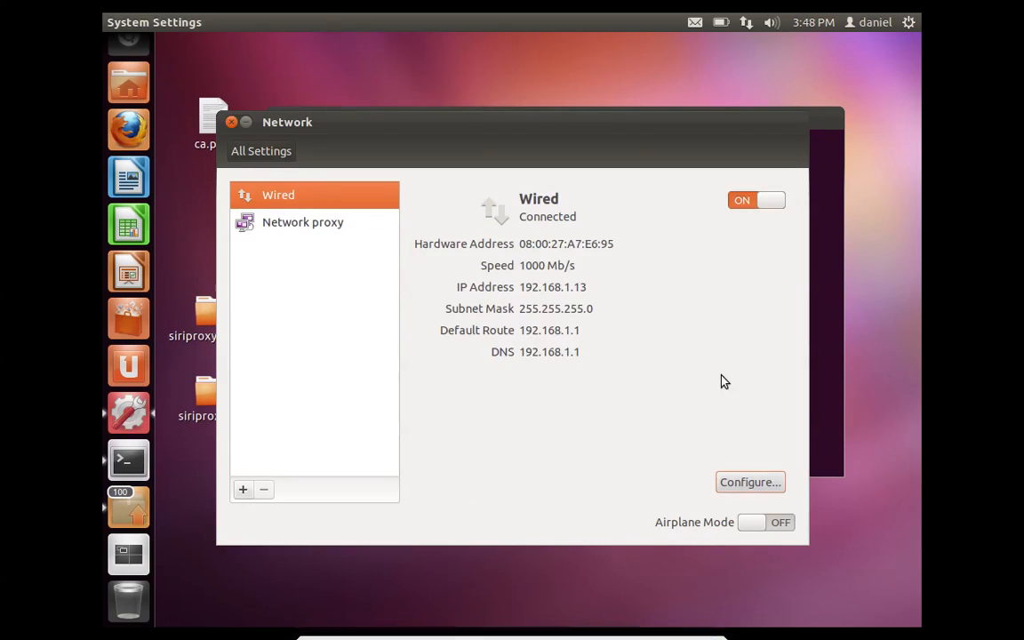
{"action": "mouse_move", "coordinate": [761, 206]}
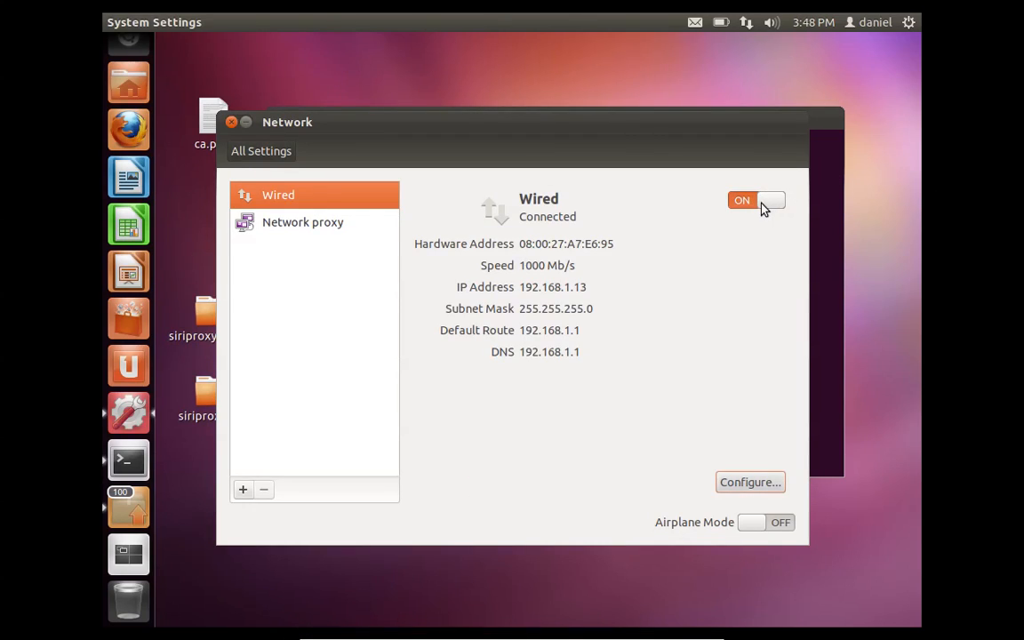
{"action": "left_click", "coordinate": [755, 199]}
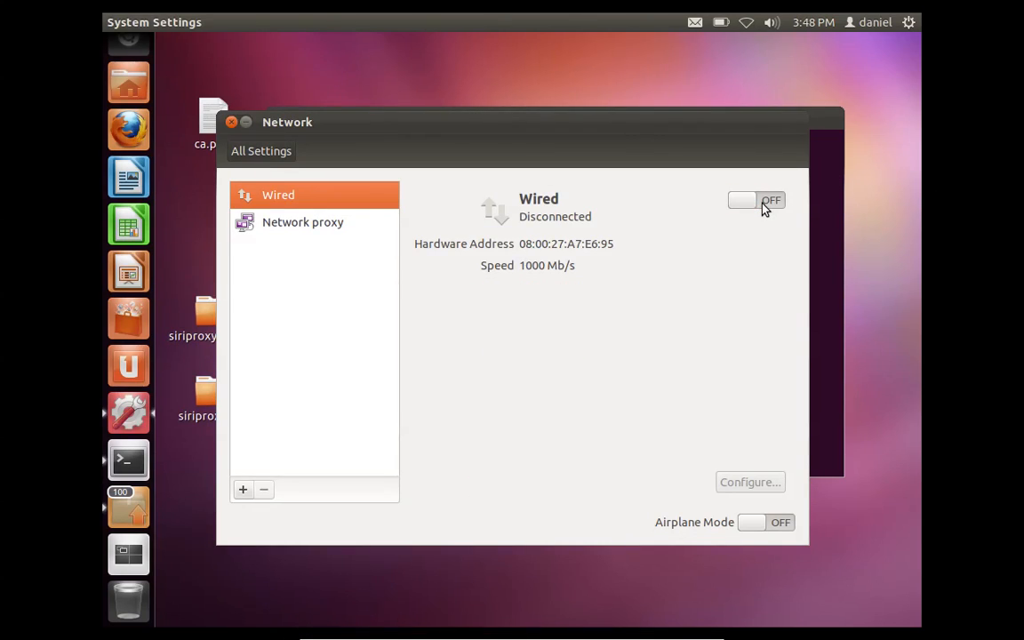
{"action": "left_click", "coordinate": [755, 200]}
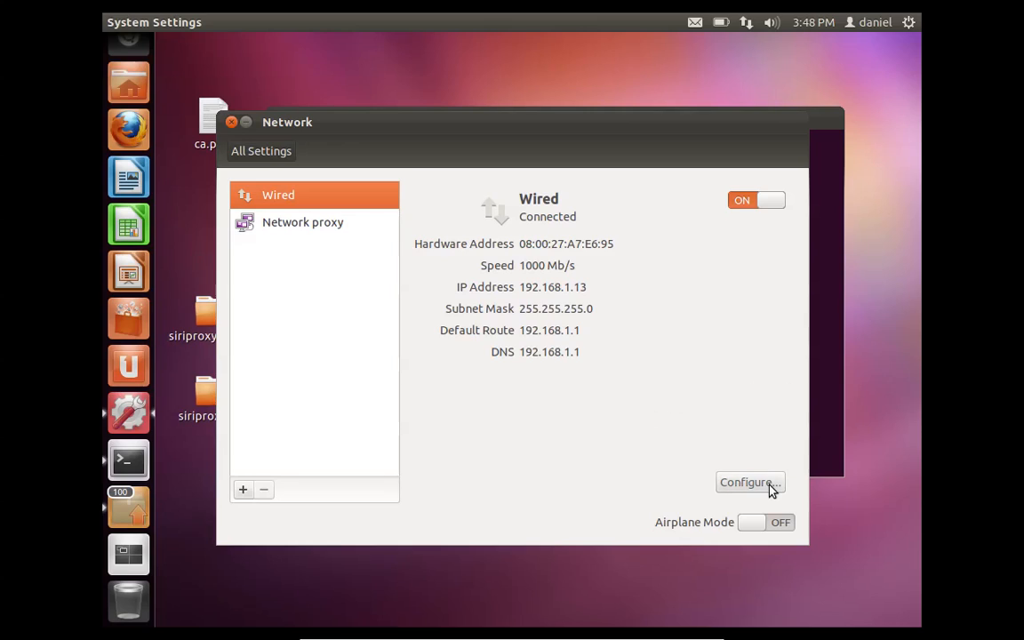
{"action": "left_click", "coordinate": [745, 481]}
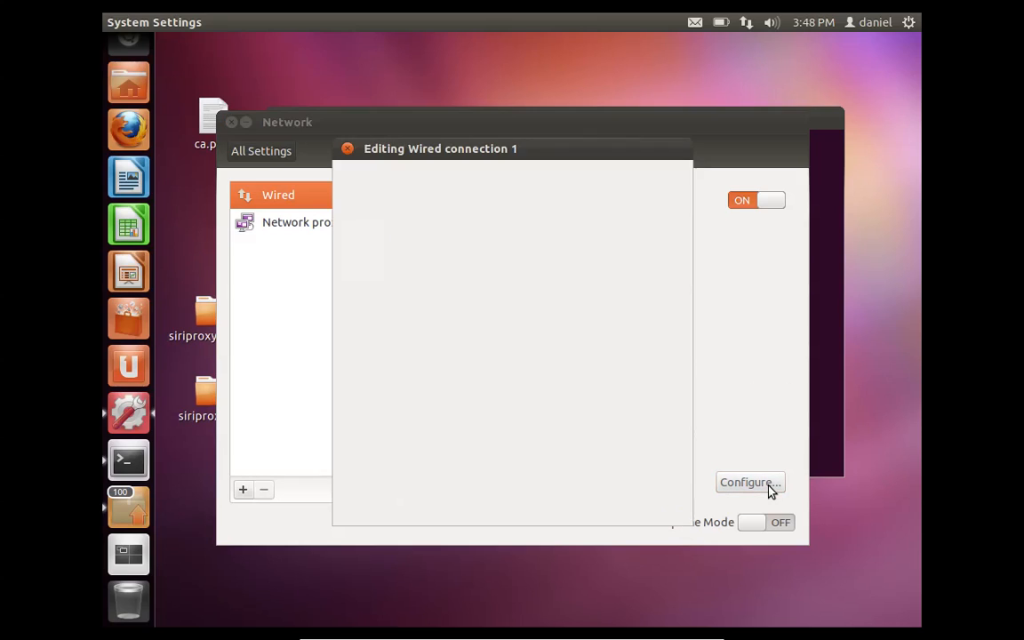
Step: Save address 192.168.1.11 with DNS 192.168.1.1, reconnect, and select the reported IP
{"action": "left_click", "coordinate": [749, 482]}
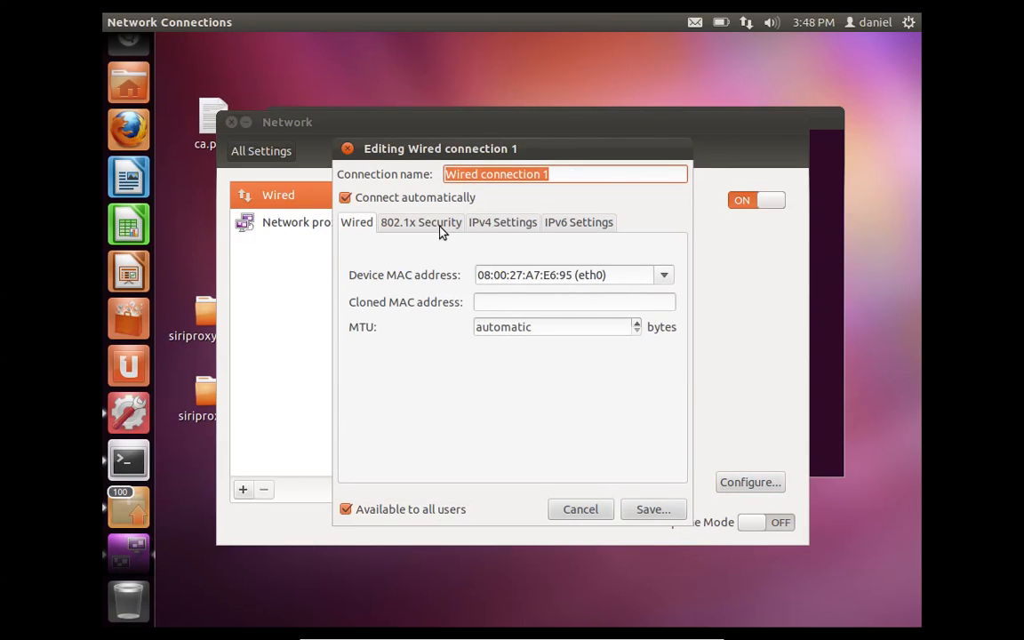
{"action": "left_click", "coordinate": [502, 221]}
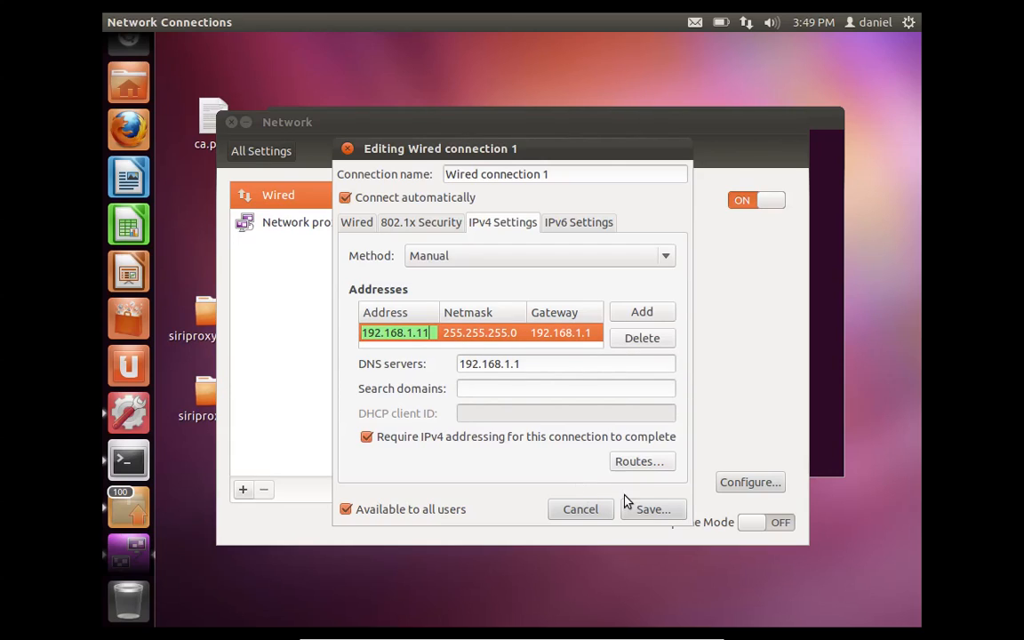
{"action": "left_click", "coordinate": [653, 508]}
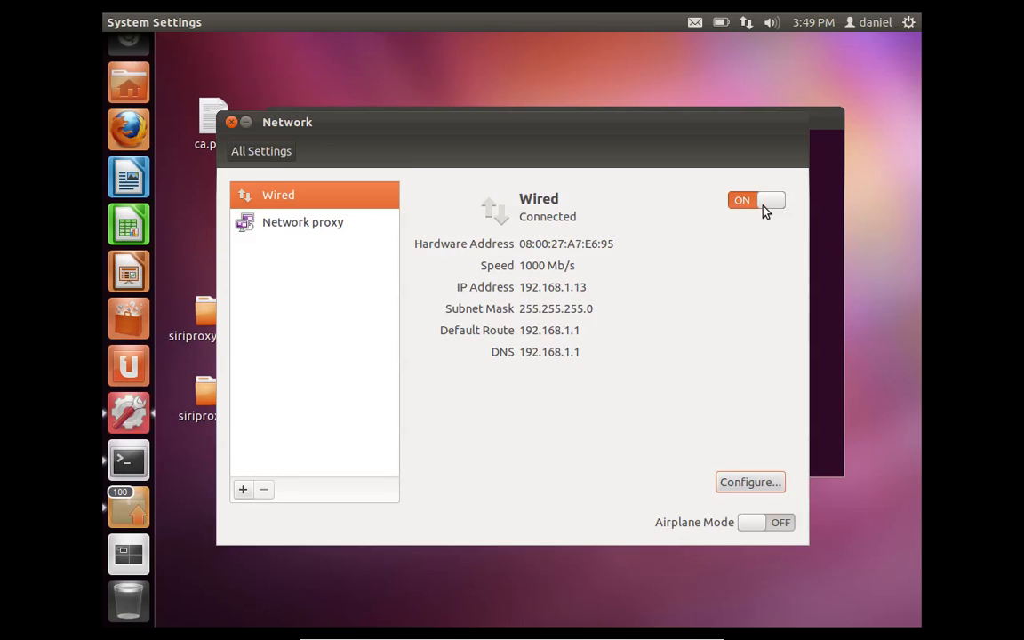
{"action": "left_click", "coordinate": [756, 200]}
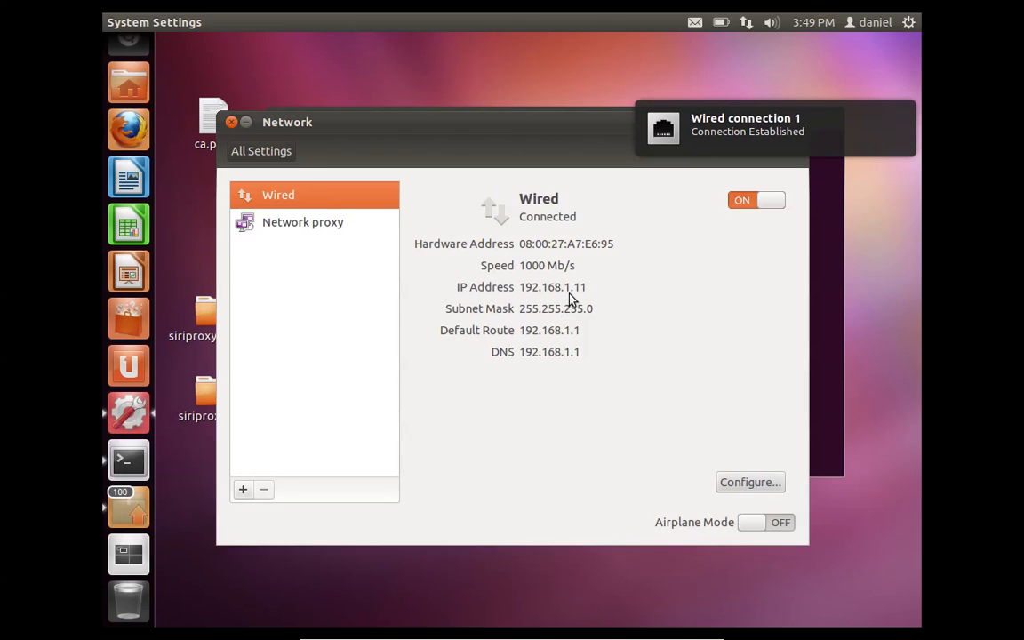
{"action": "double_click", "coordinate": [567, 286]}
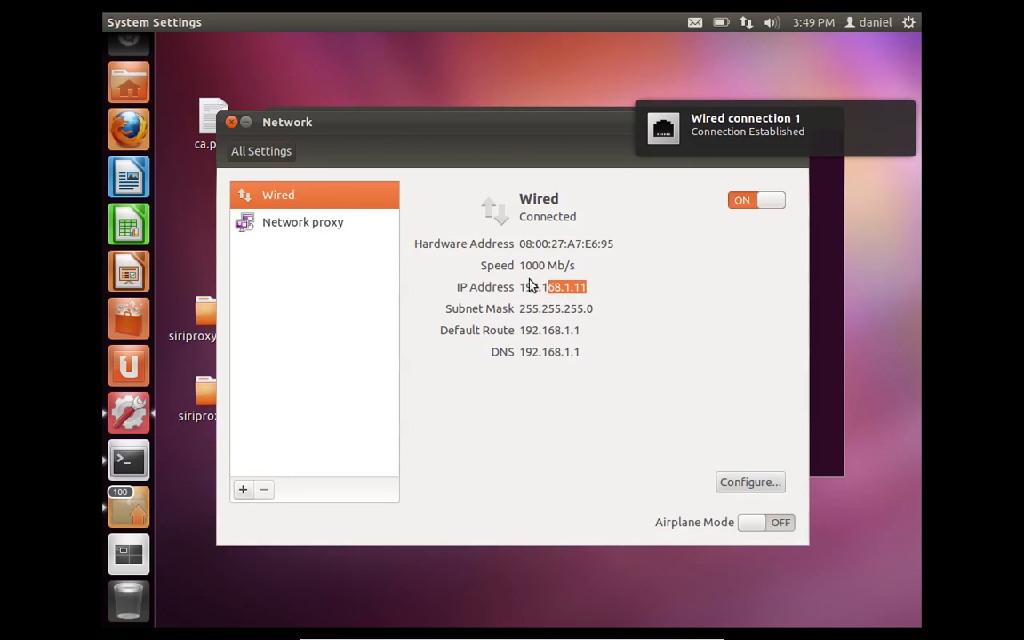
{"action": "mouse_move", "coordinate": [465, 235]}
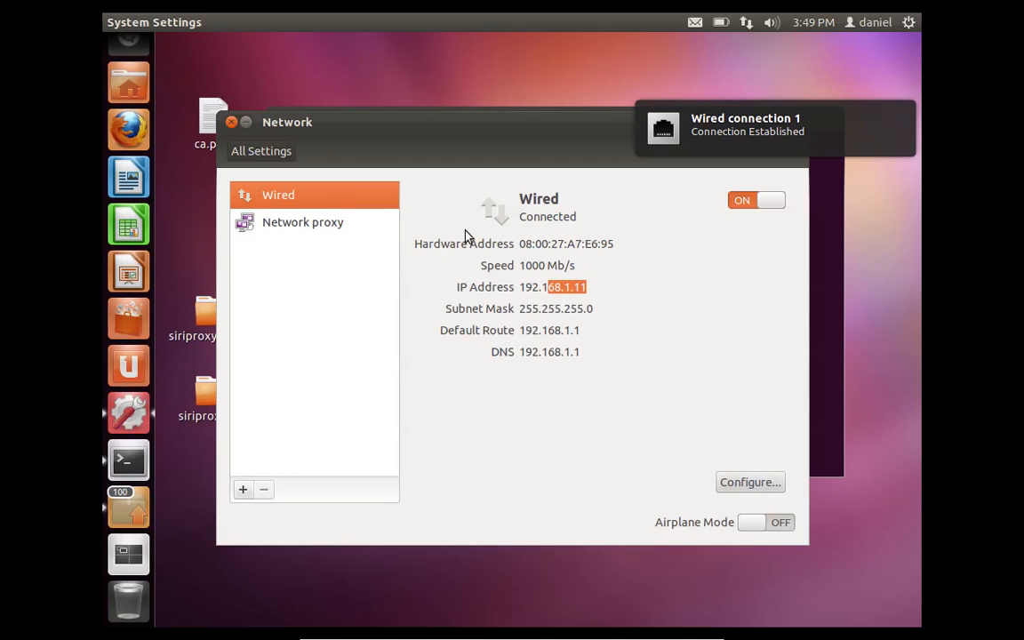
{"action": "mouse_move", "coordinate": [755, 212]}
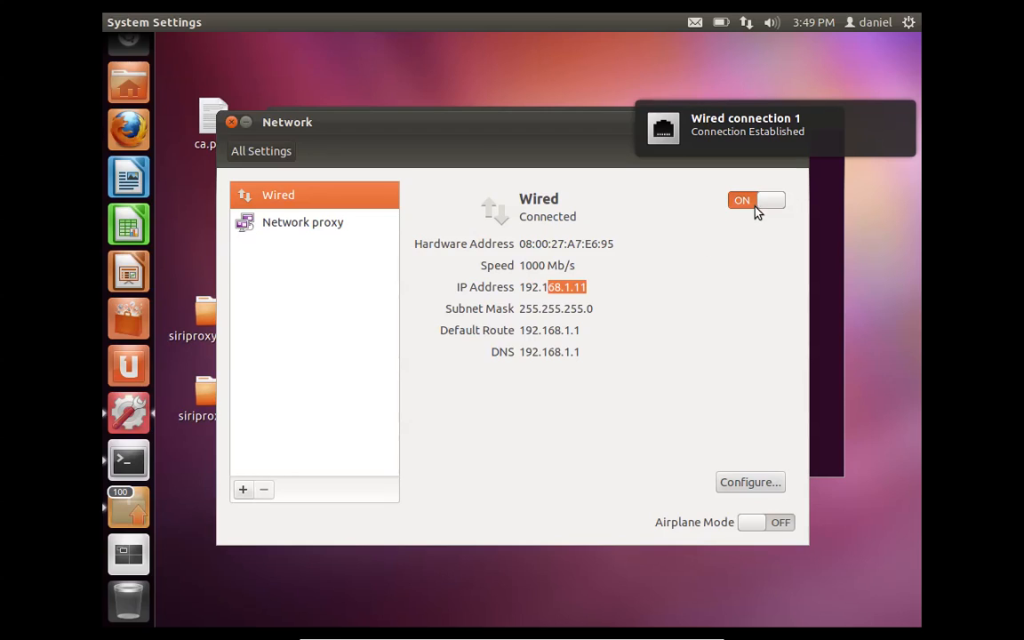
{"action": "mouse_move", "coordinate": [760, 207]}
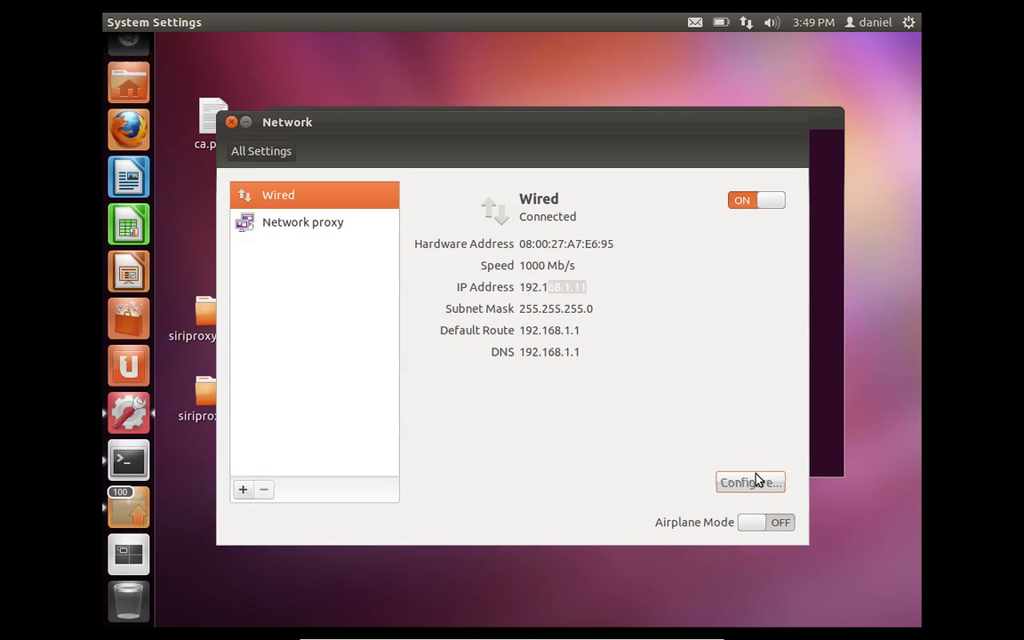
{"action": "mouse_move", "coordinate": [833, 556]}
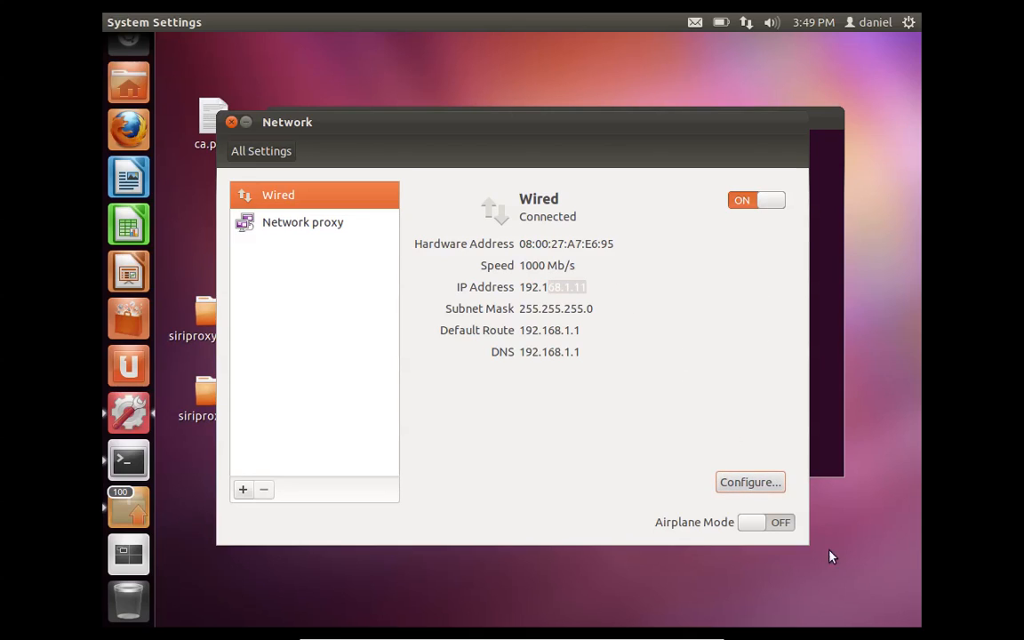
Step: Change the manual address to 192.168.1.13, save, and switch the wired connection off to reapply
{"action": "left_click", "coordinate": [749, 480]}
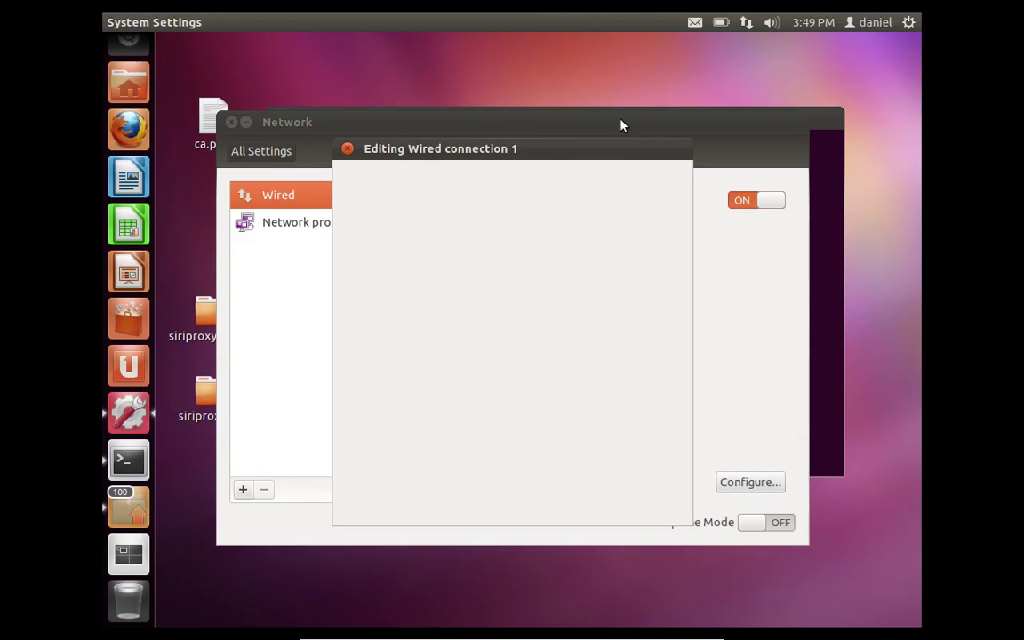
{"action": "left_click", "coordinate": [749, 482]}
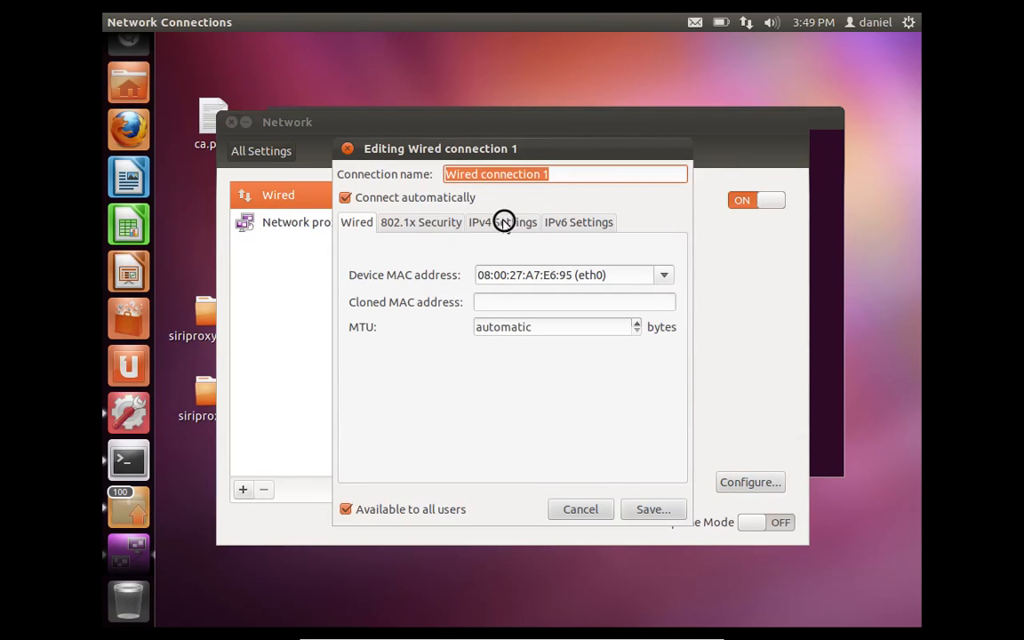
{"action": "left_click", "coordinate": [502, 222]}
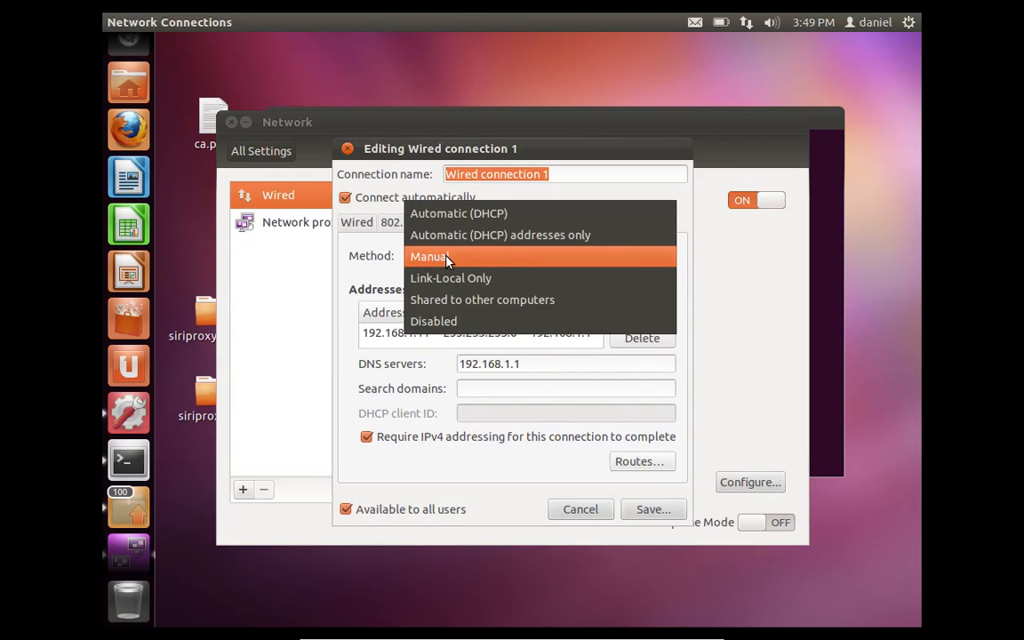
{"action": "left_click", "coordinate": [430, 256]}
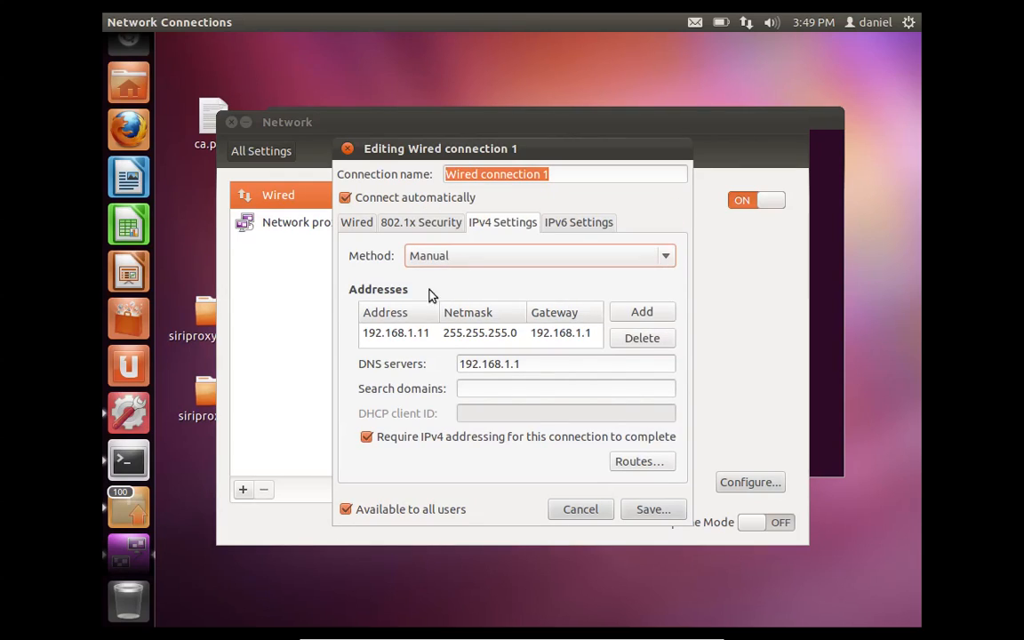
{"action": "left_click", "coordinate": [396, 332]}
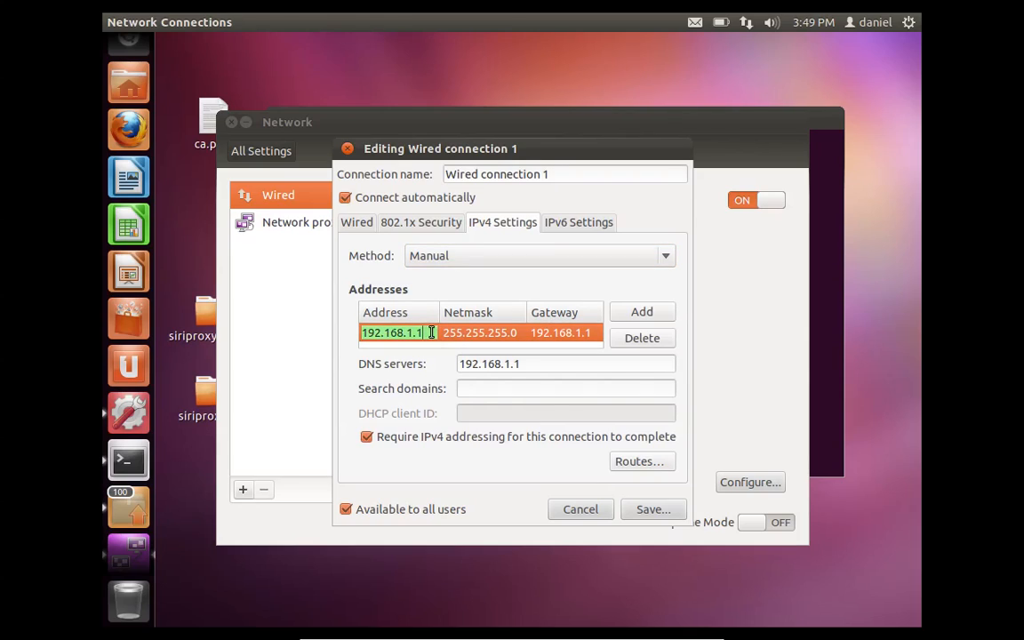
{"action": "type", "text": "3"}
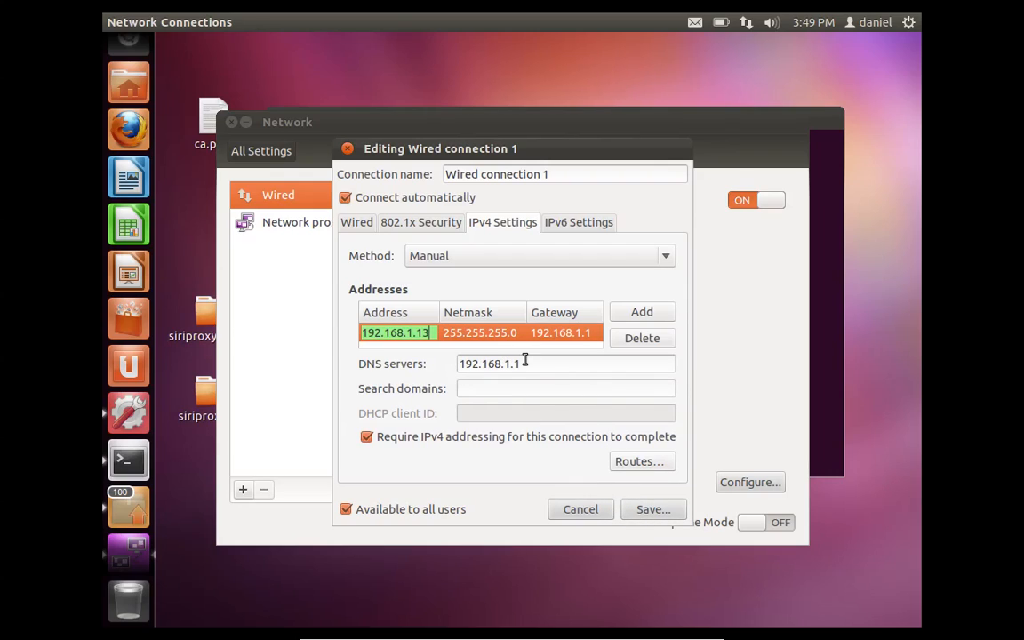
{"action": "mouse_move", "coordinate": [653, 509]}
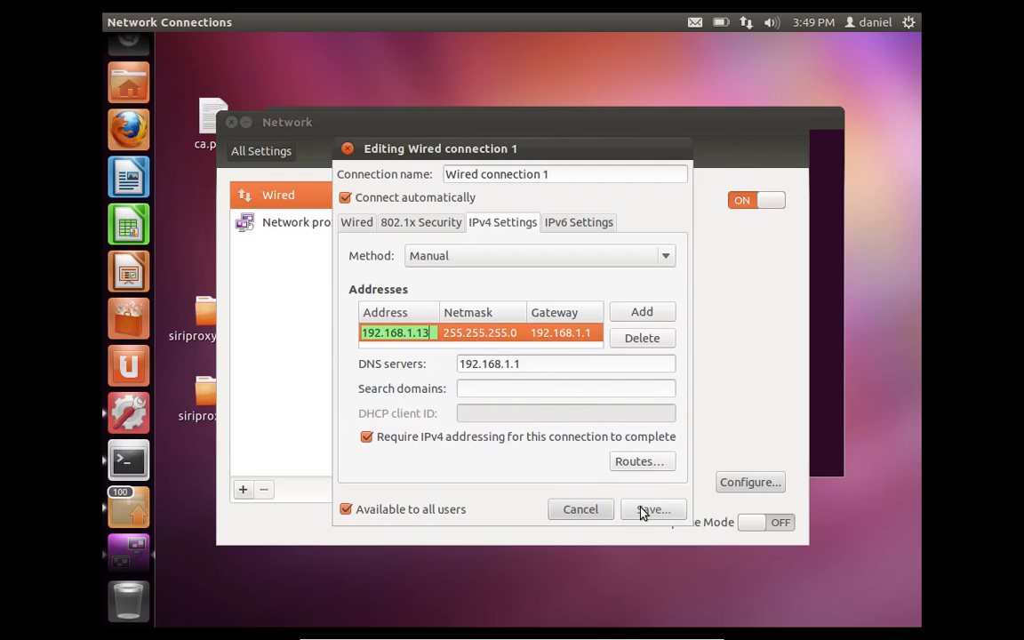
{"action": "left_click", "coordinate": [653, 508]}
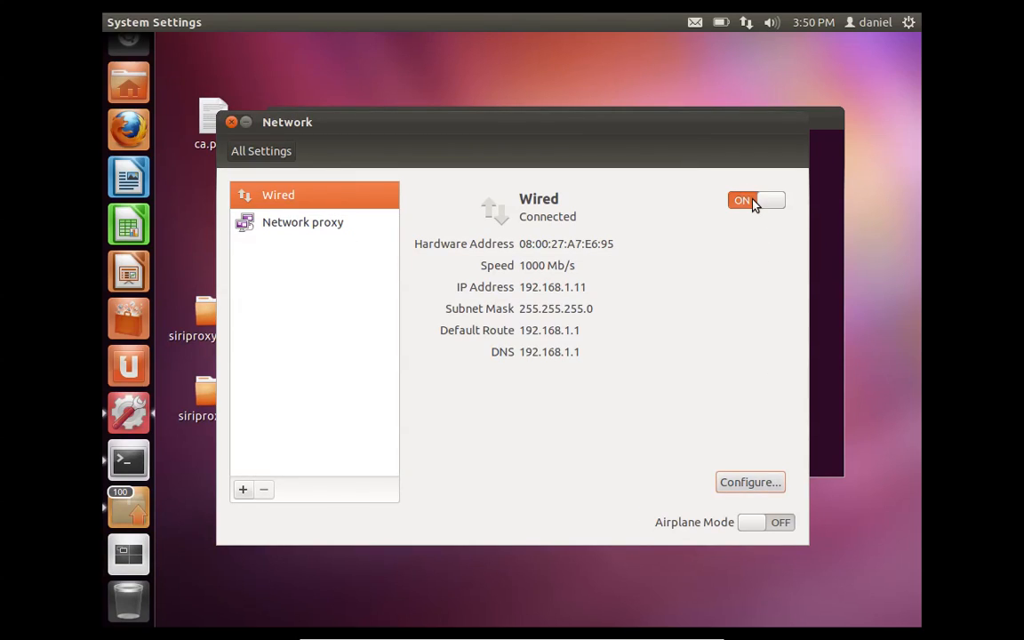
{"action": "left_click", "coordinate": [755, 200]}
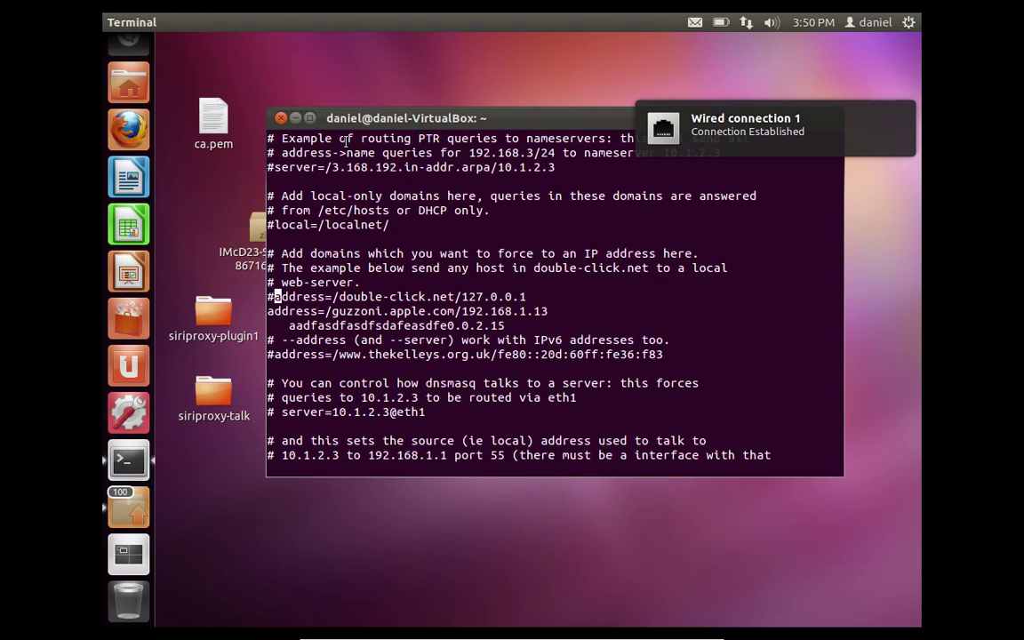
{"action": "mouse_move", "coordinate": [129, 129]}
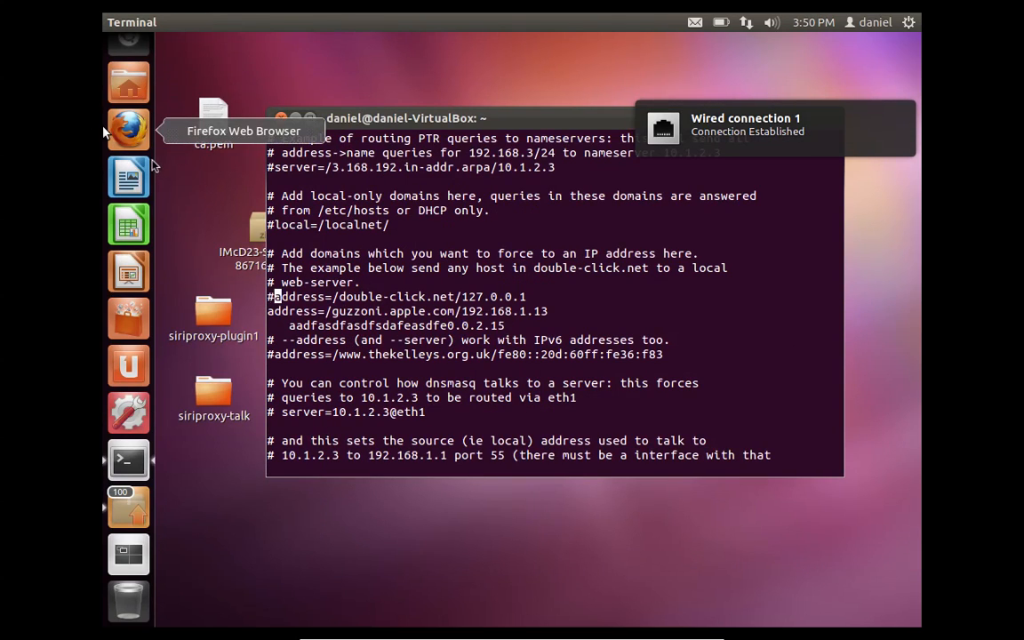